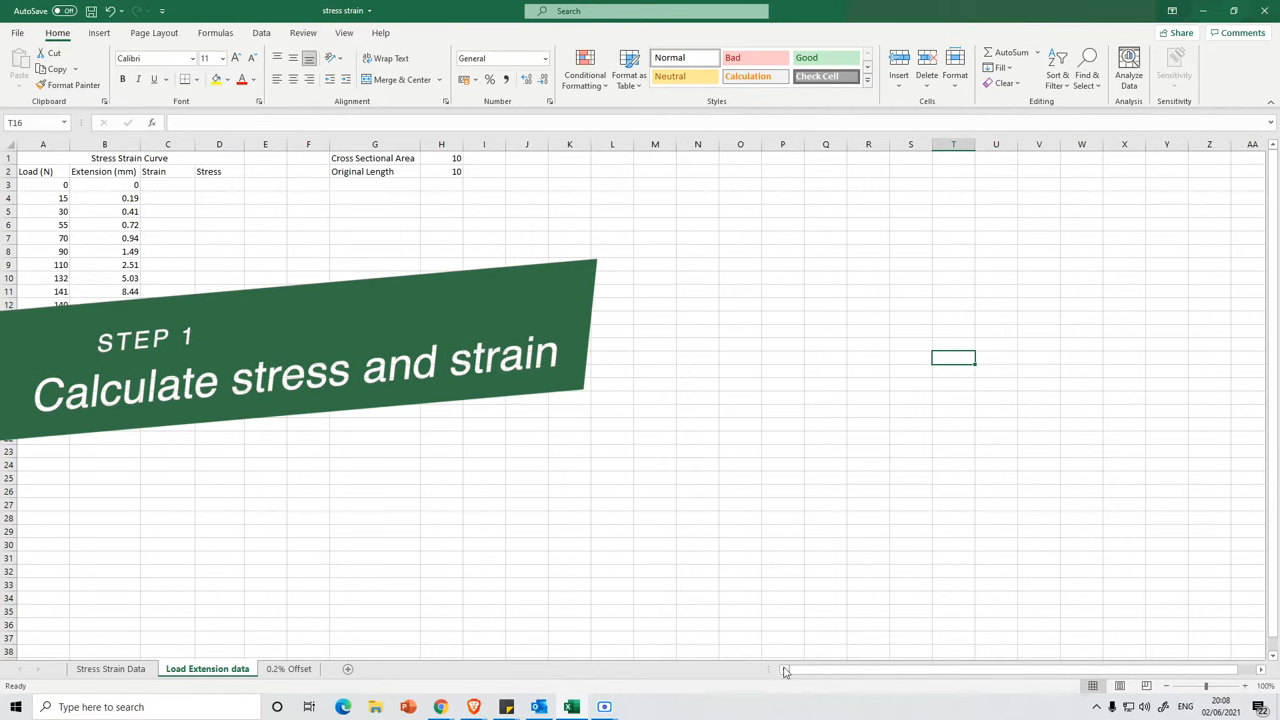
Step: Build the strain formula =B3/H2 in C3, dividing extension by original length
left_click(167, 184)
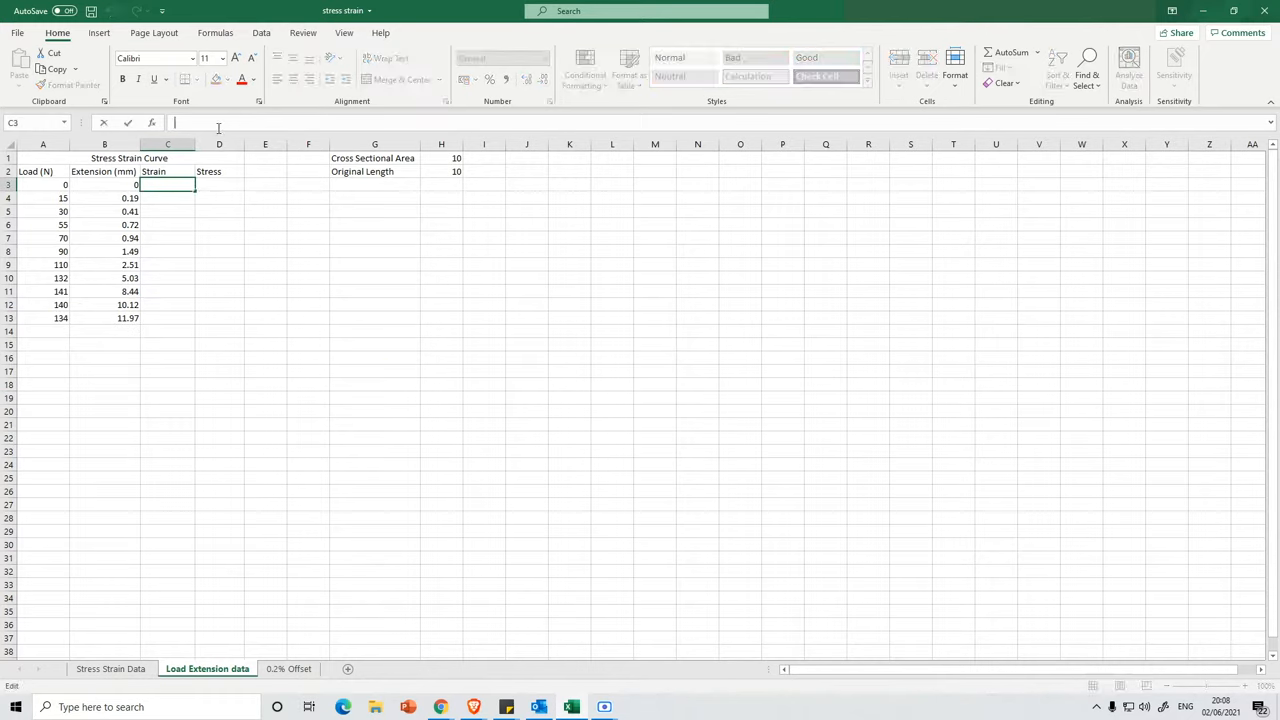
type("=")
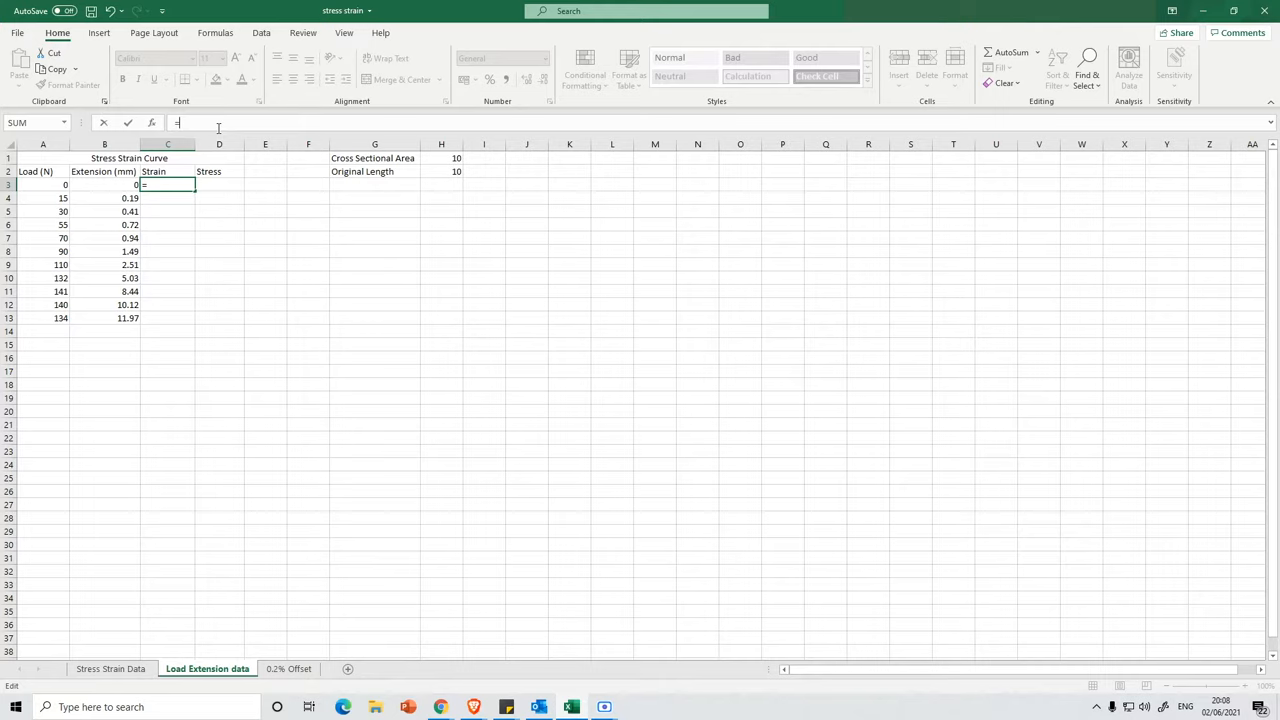
left_click(104, 185)
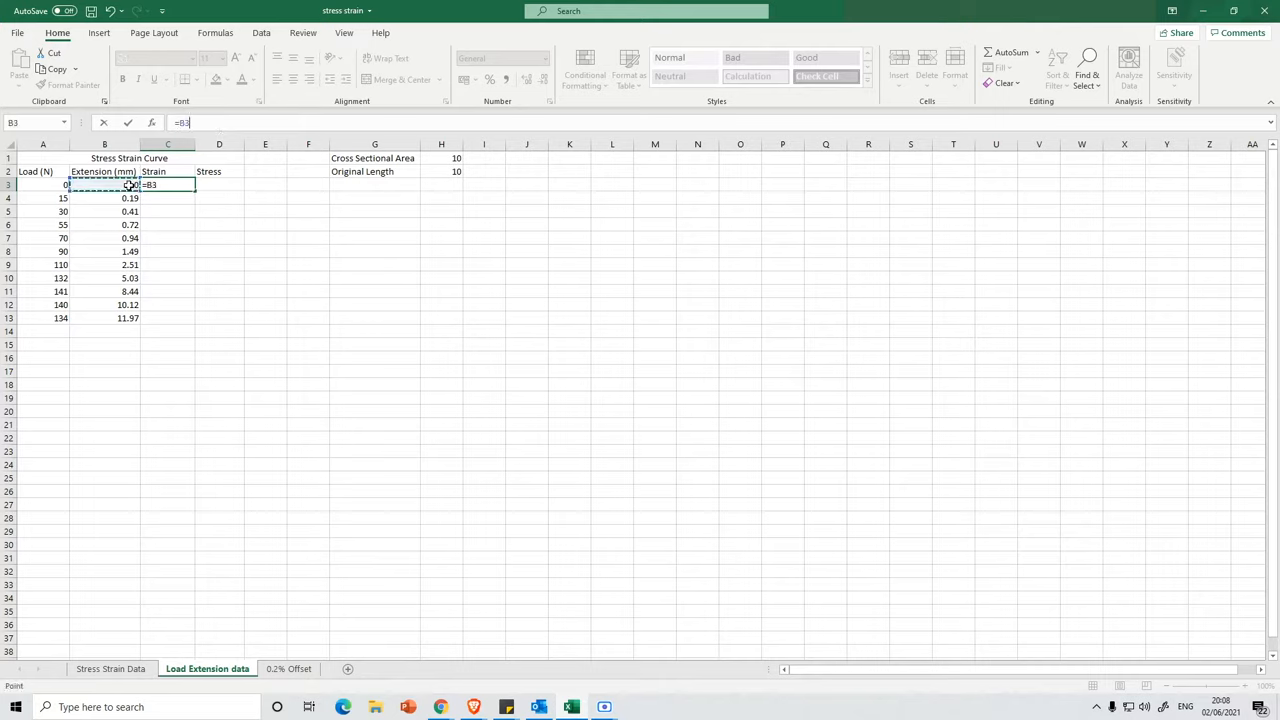
type("/")
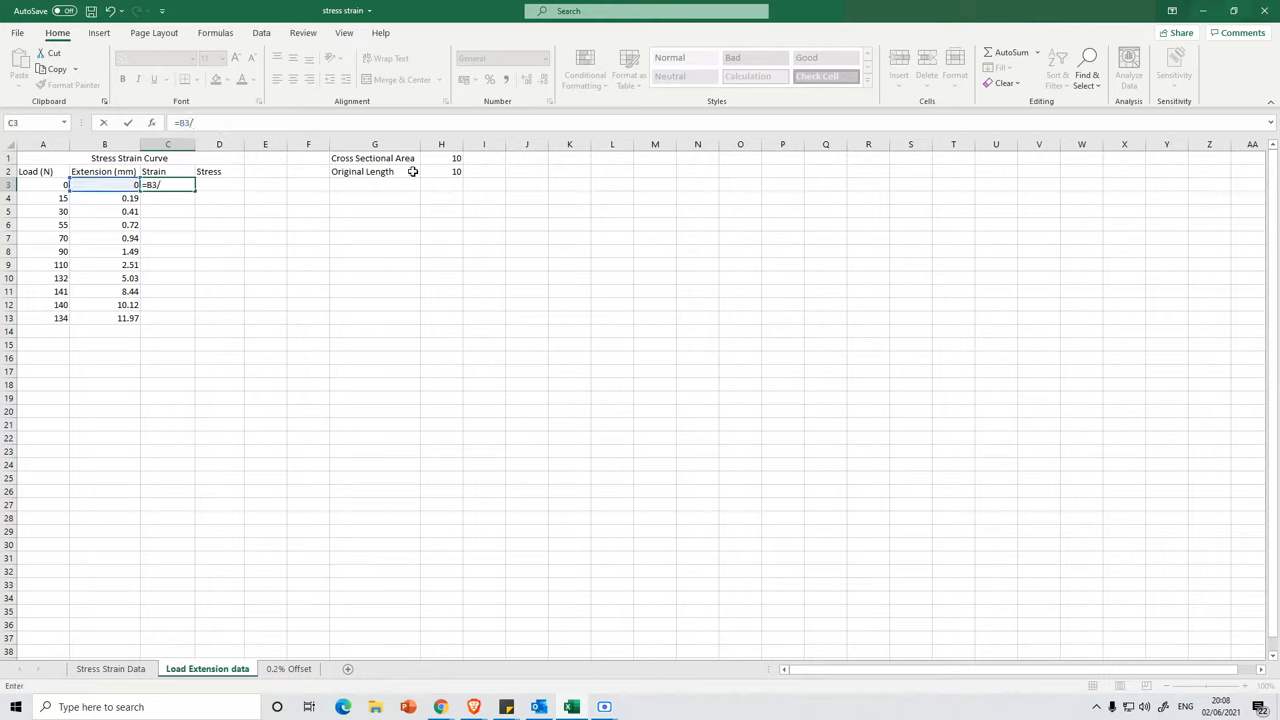
left_click(441, 171)
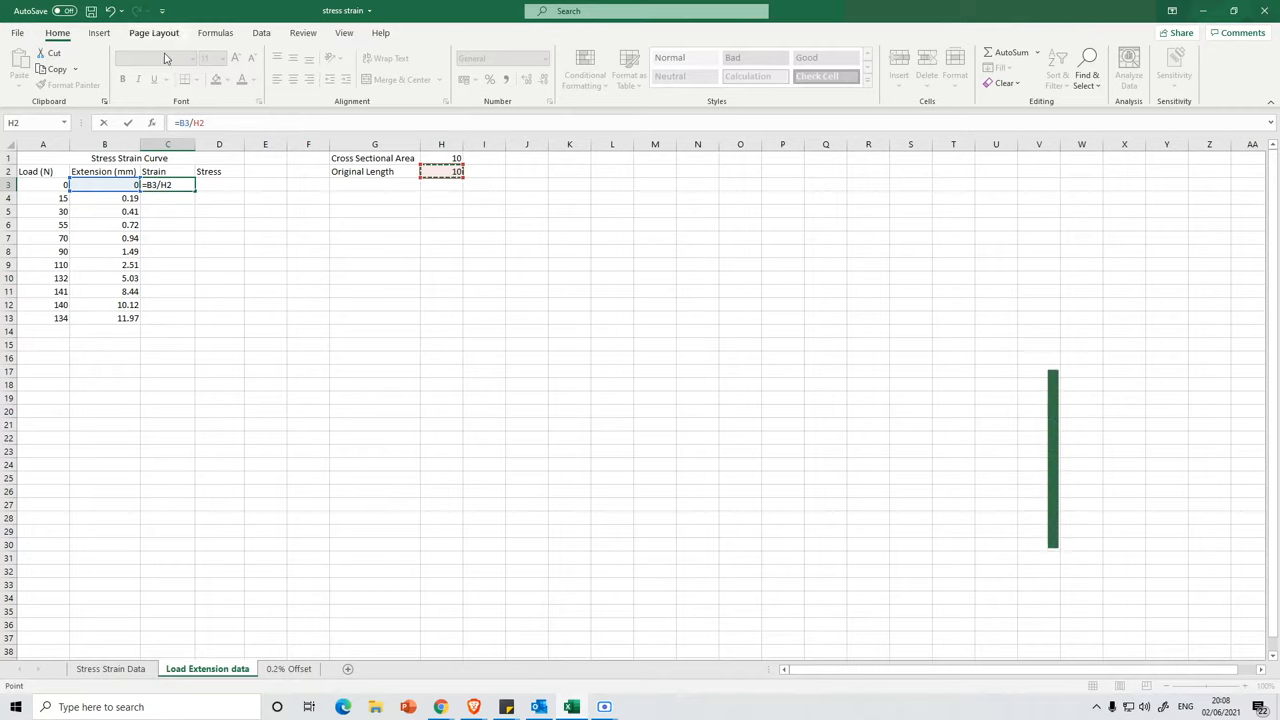
Step: Lock H2 as $H$2 with F4 and commit =B3/$H$2 in C3
key("F4")
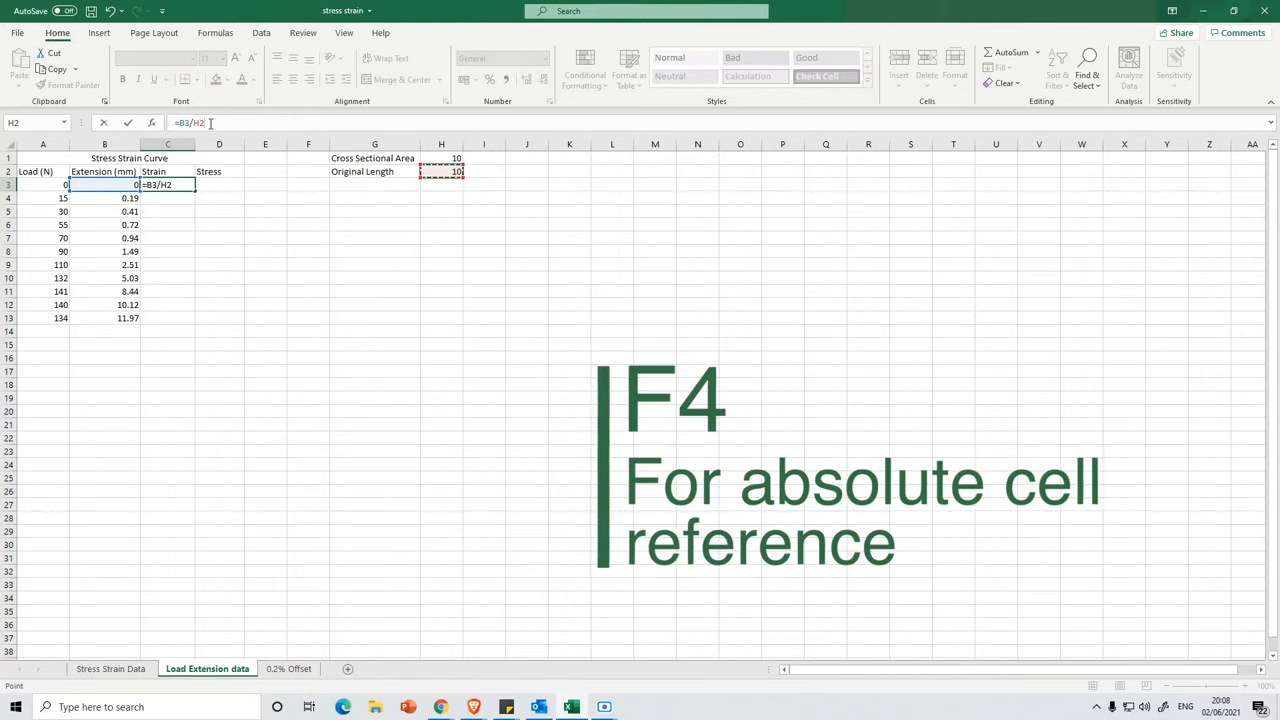
key("F4")
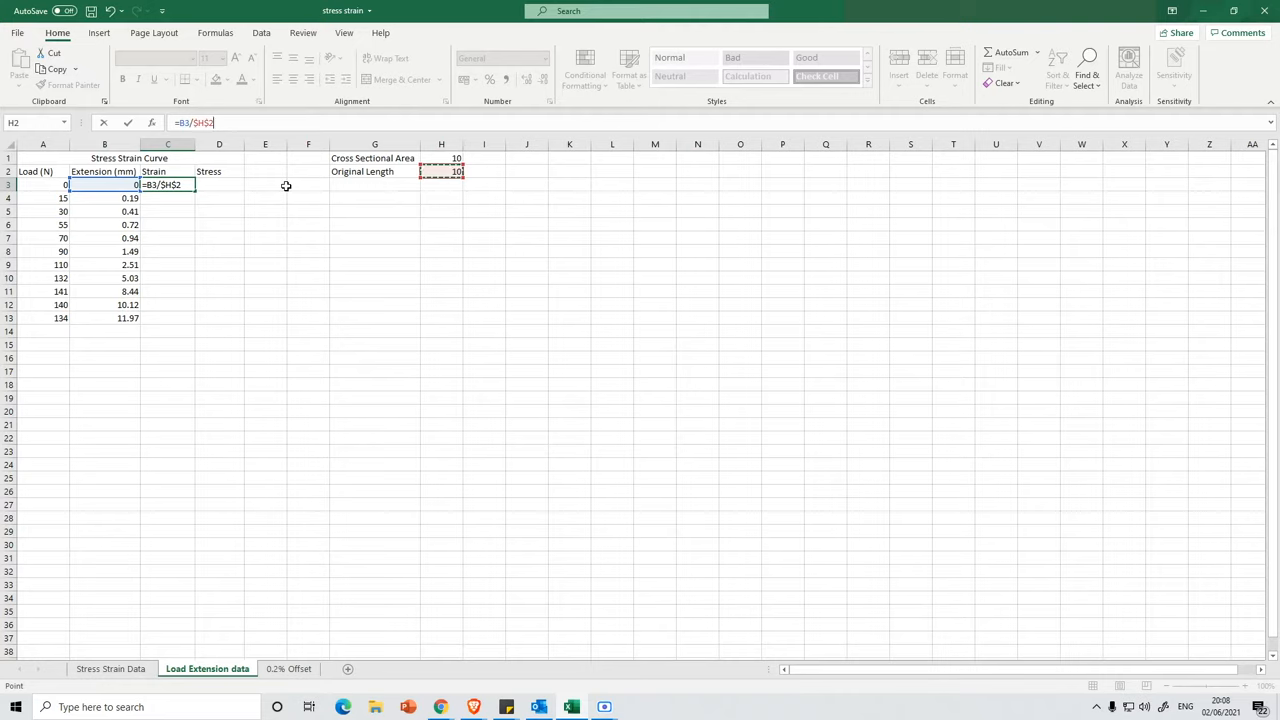
key("enter")
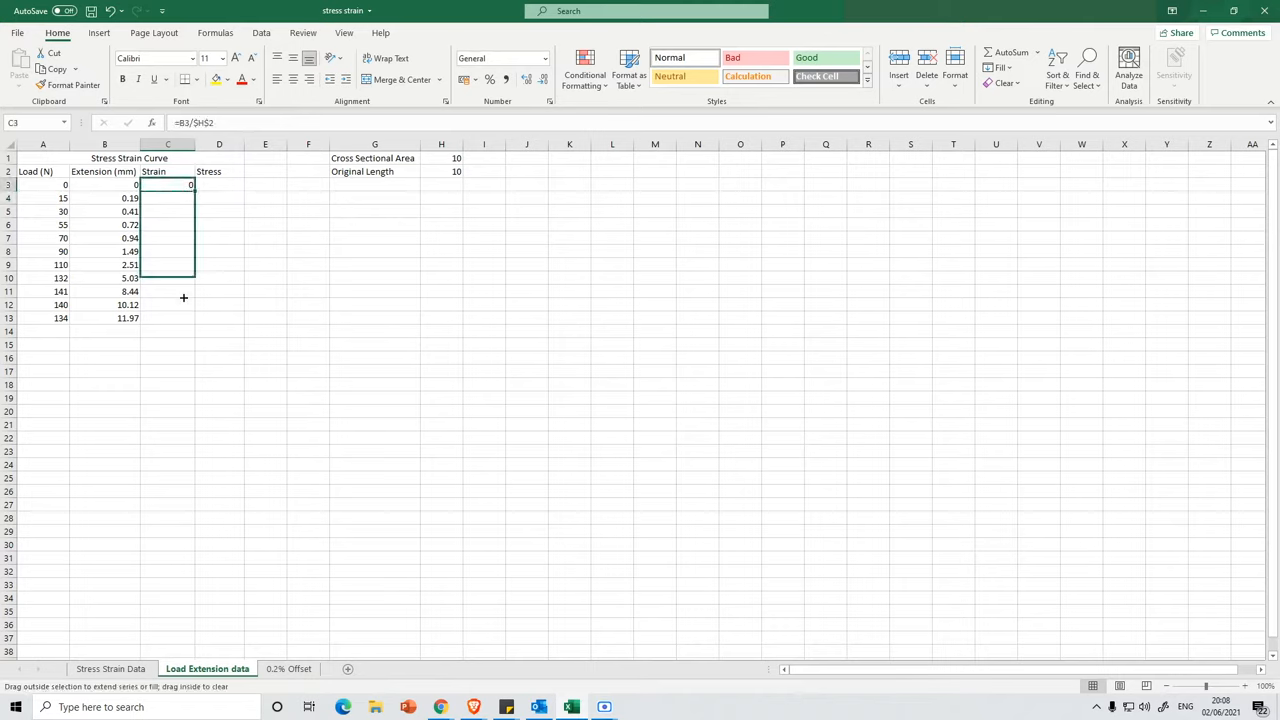
Step: Fill the strain formula from C3 down to C13 and check the copied formulas
left_click_drag(183, 191, 183, 318)
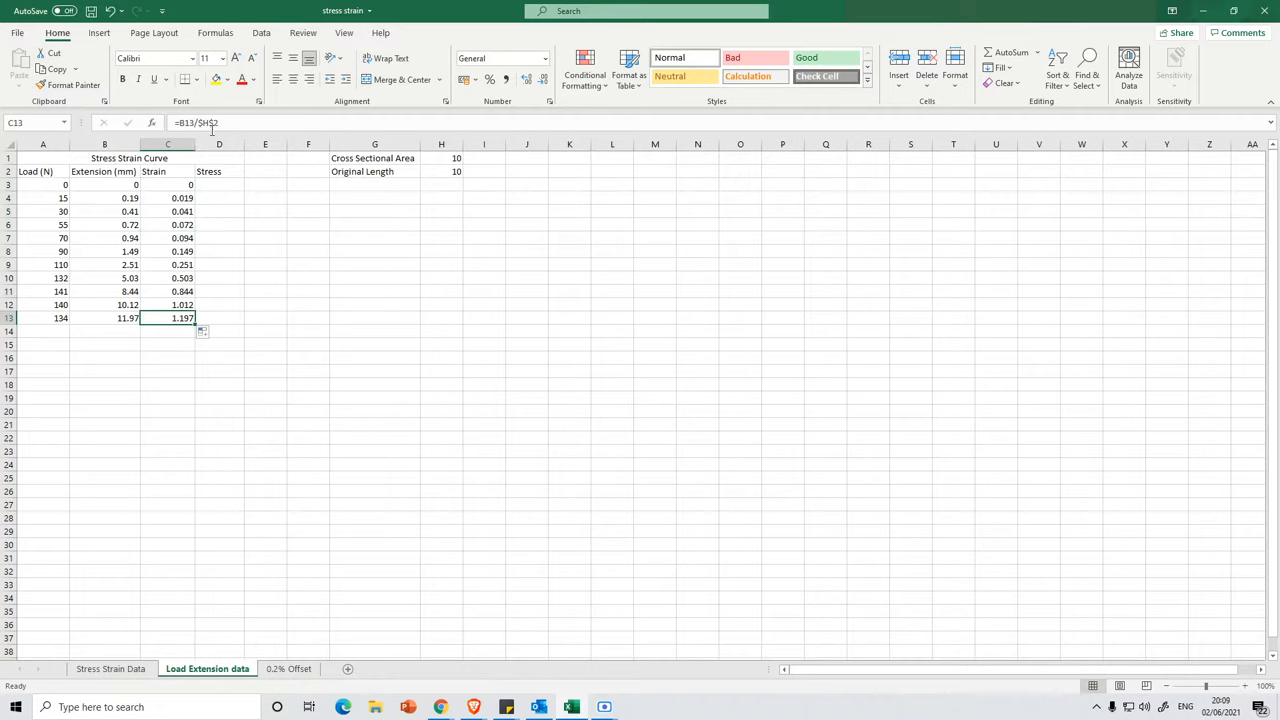
left_click(167, 291)
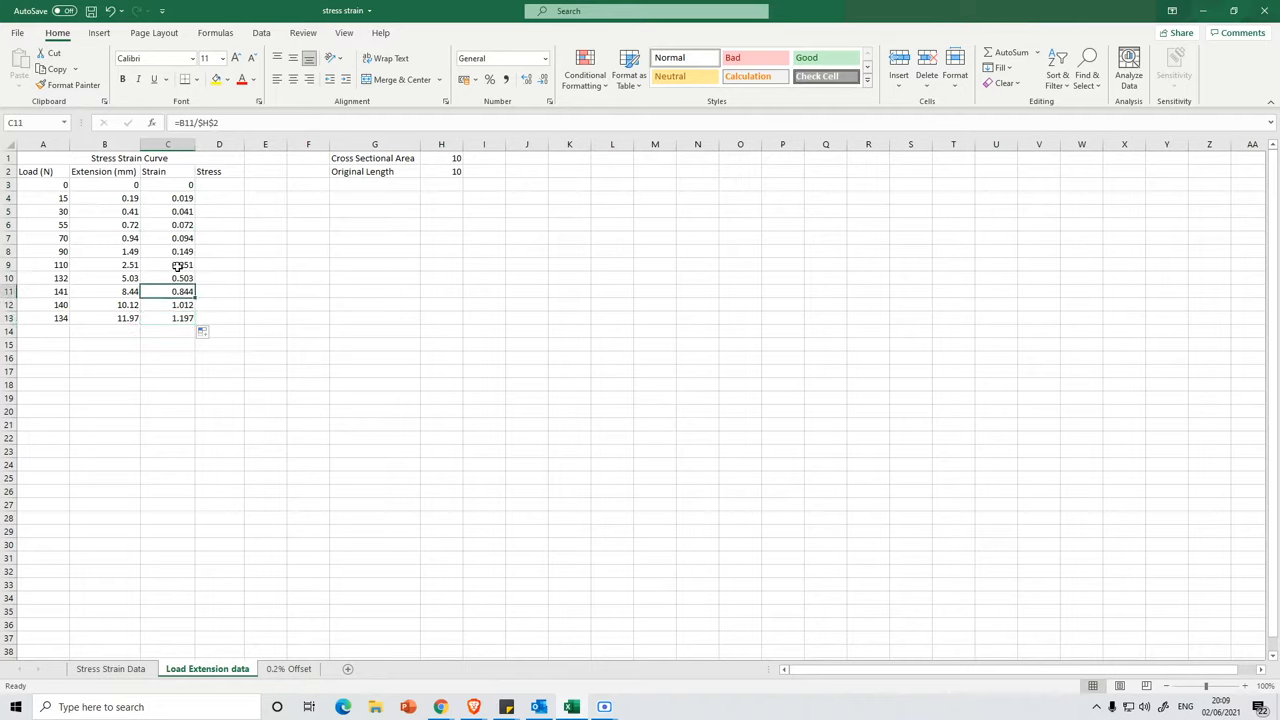
left_click(168, 224)
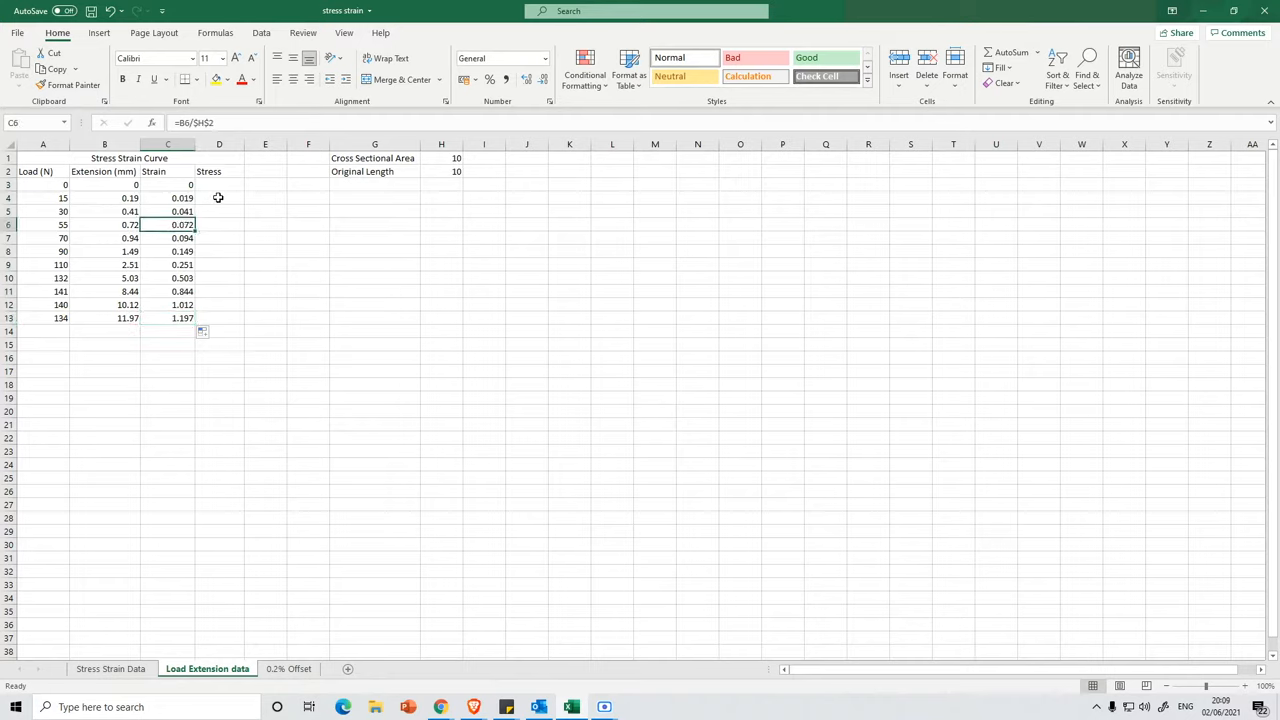
left_click(219, 184)
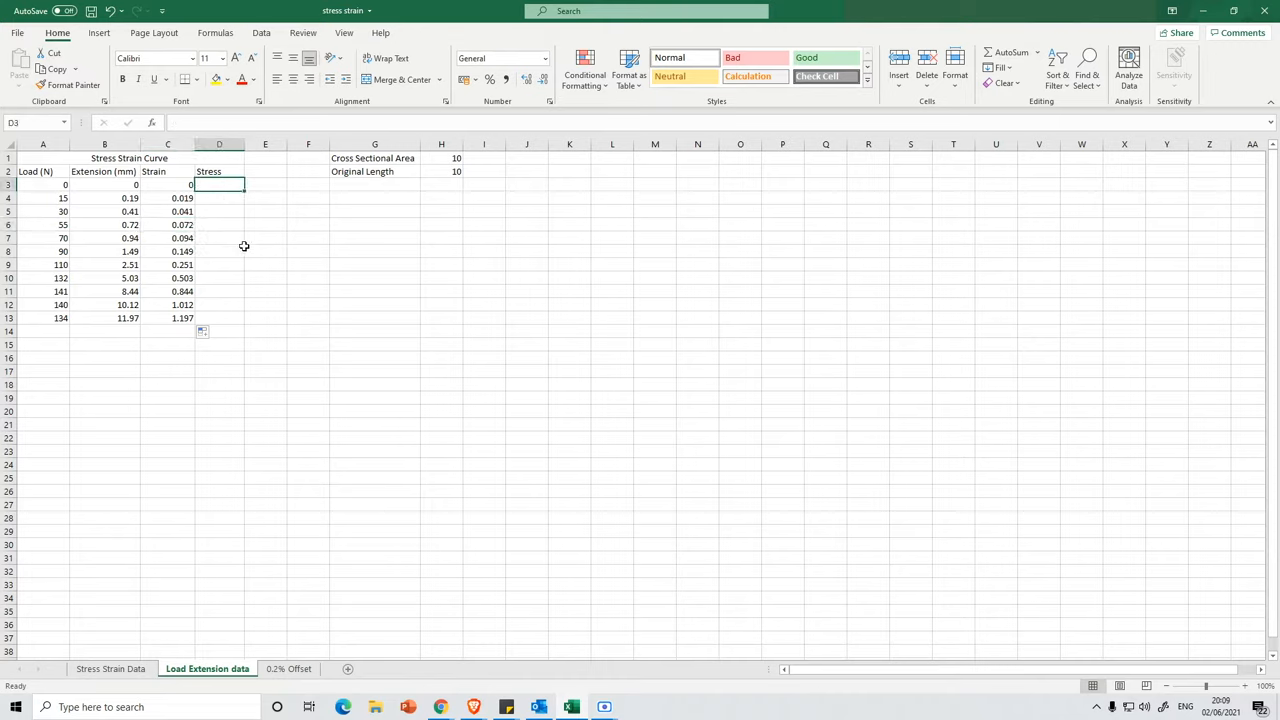
Step: Enter =A3/$H$1 in D3 and fill the stress formula down to D13
type("=")
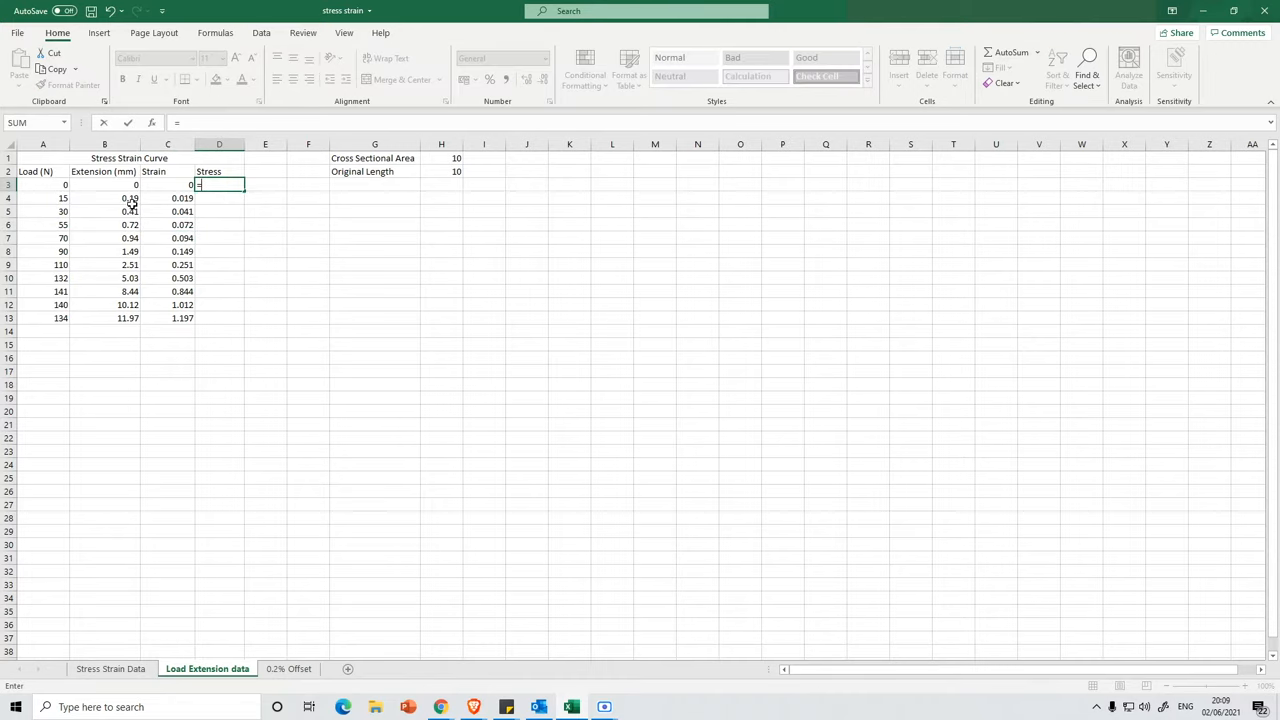
left_click(55, 185)
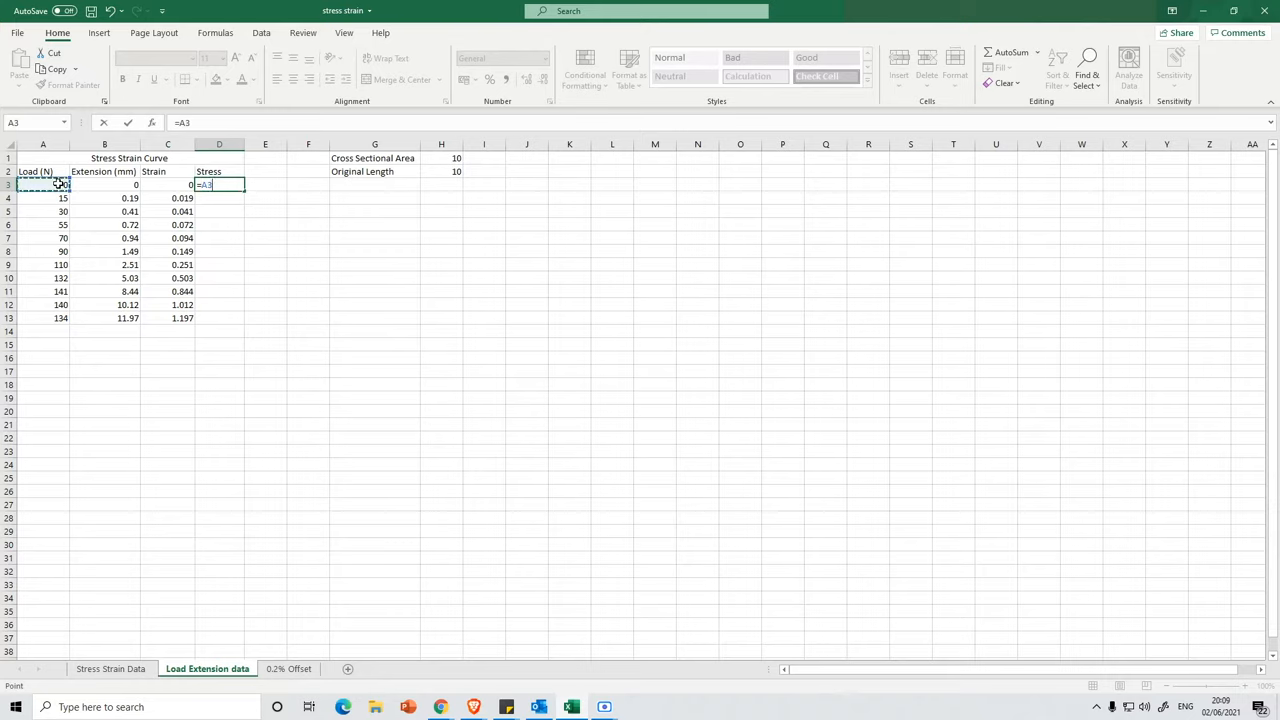
type("/")
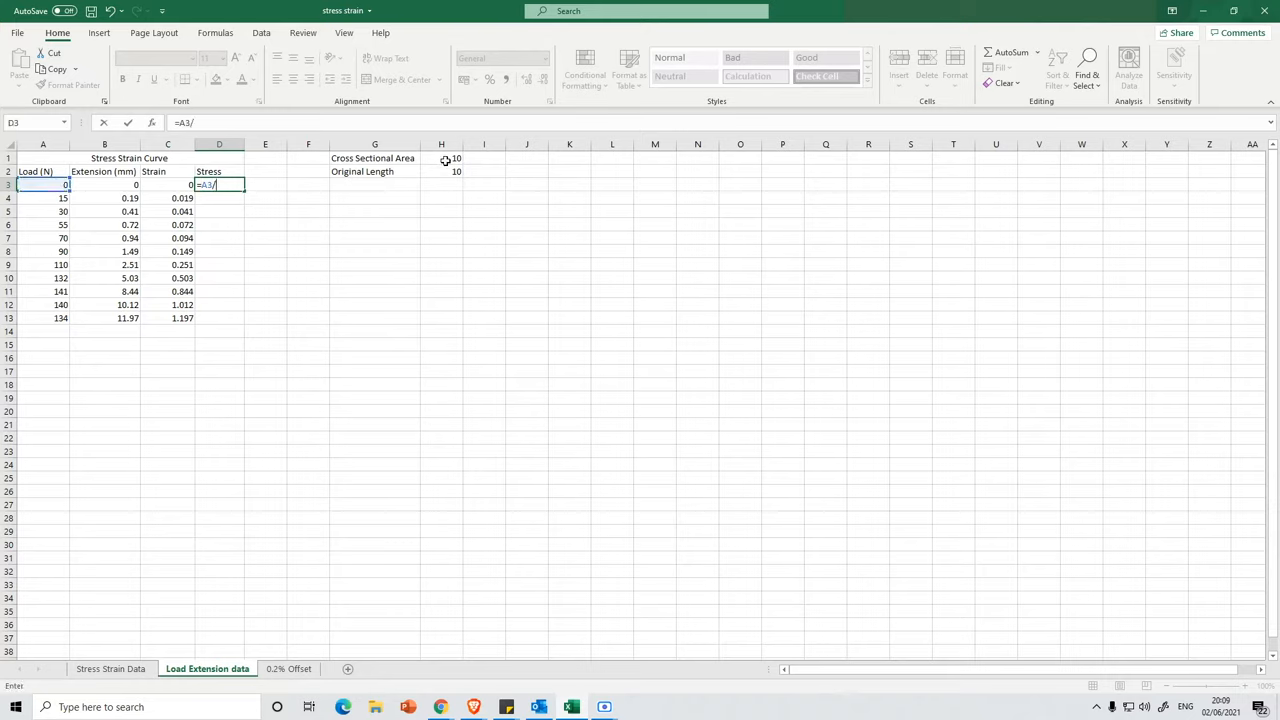
left_click(441, 158)
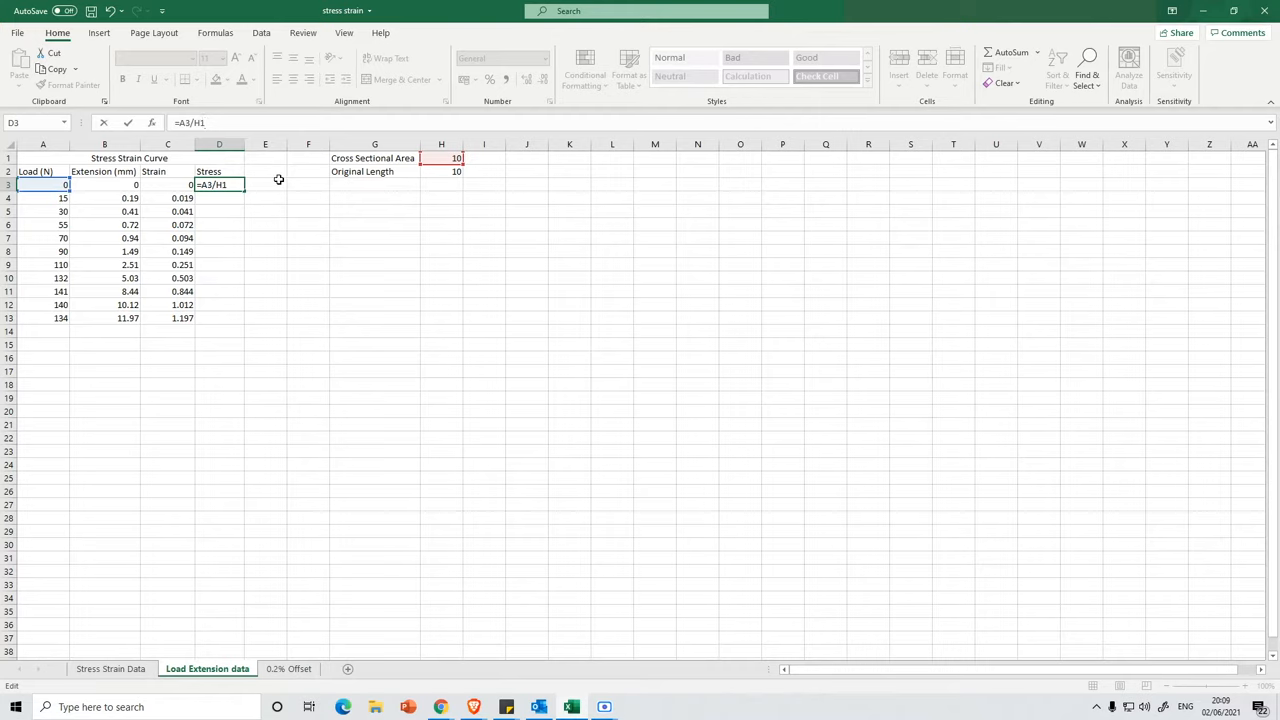
key("Enter")
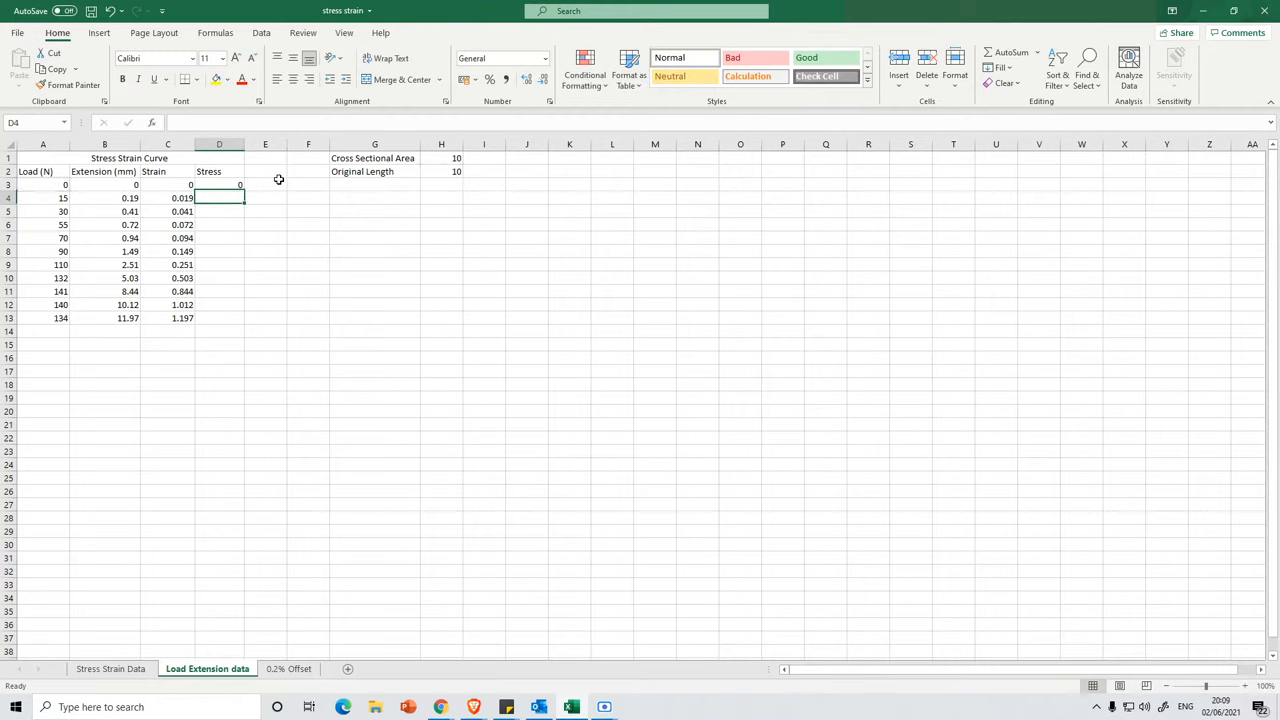
left_click(228, 184)
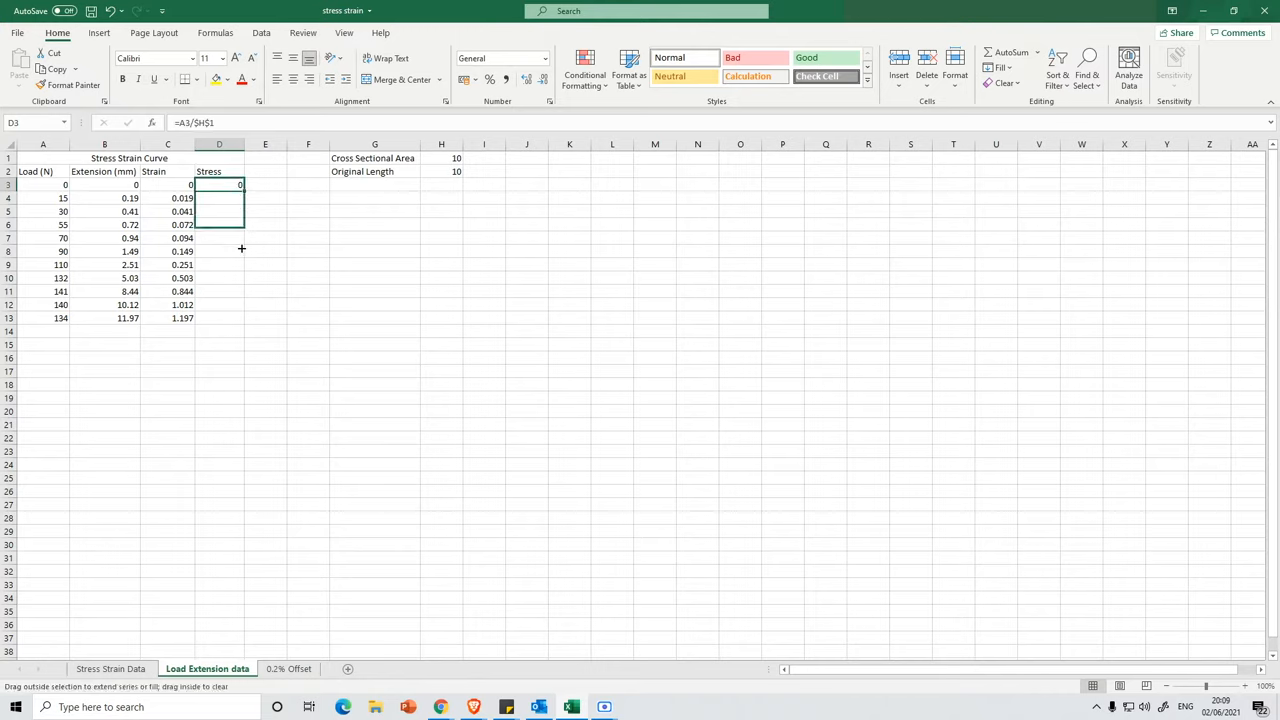
left_click_drag(241, 185, 241, 318)
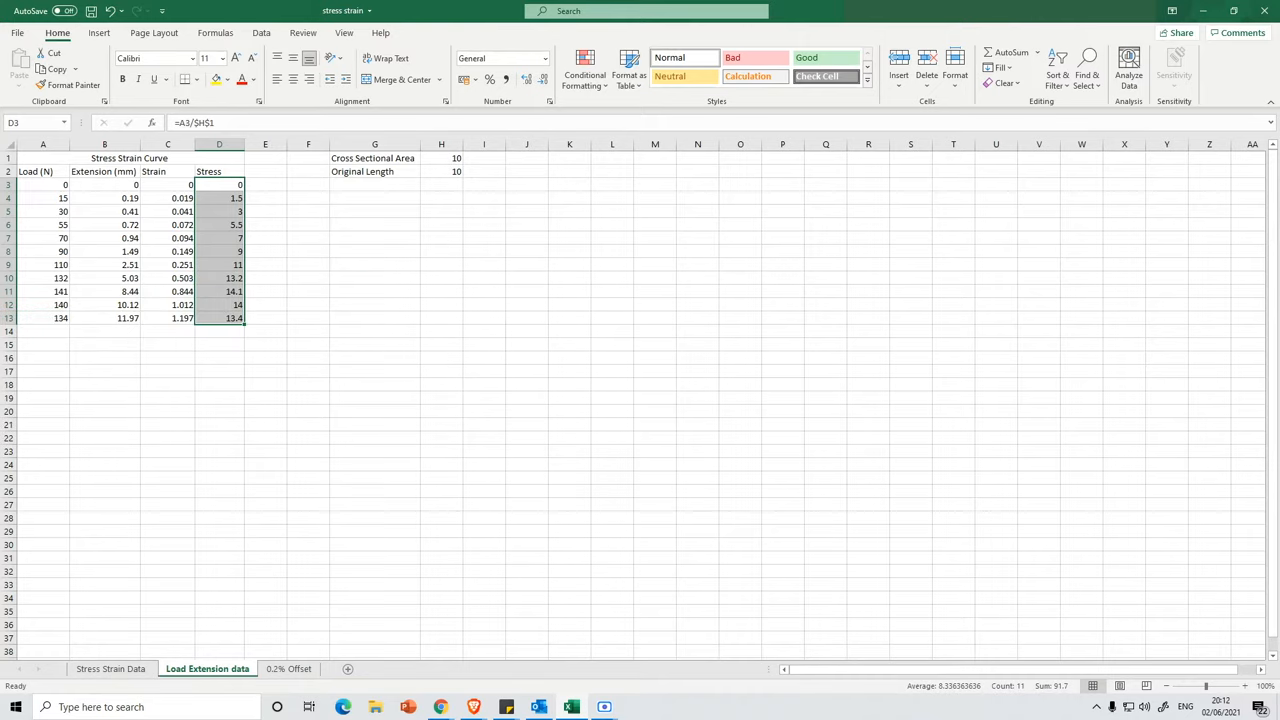
mouse_move(633, 153)
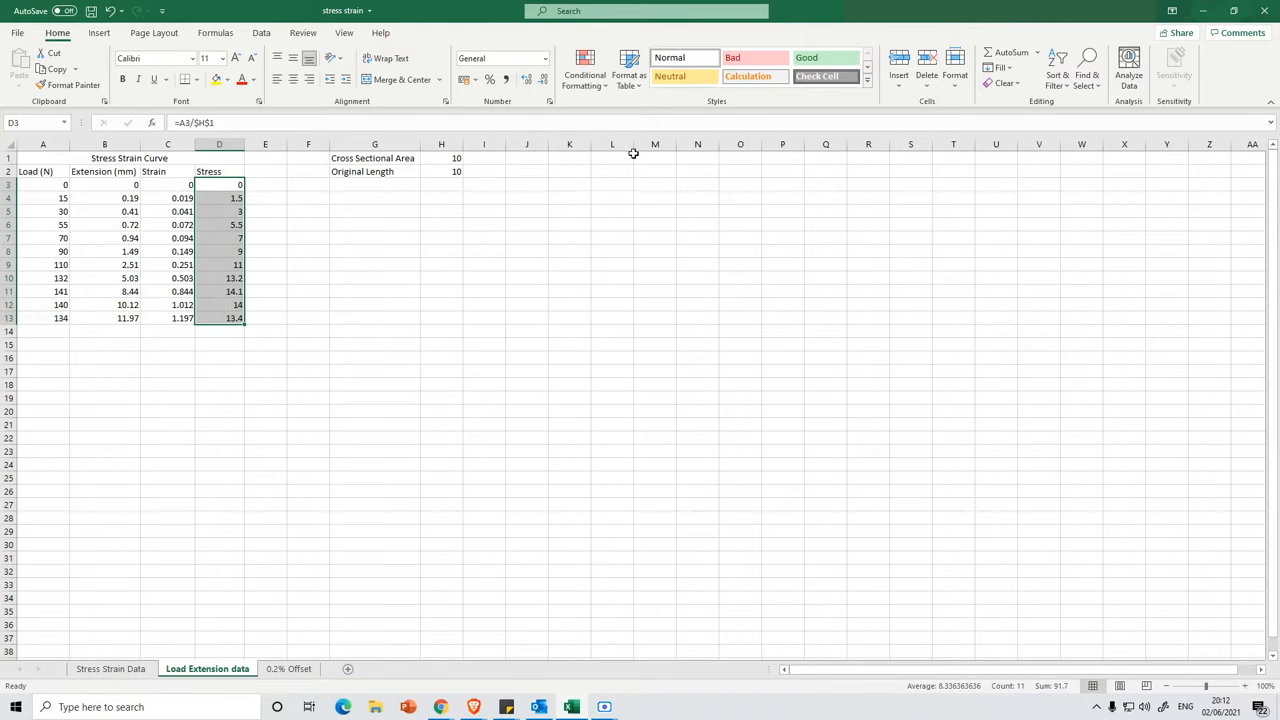
mouse_move(628, 161)
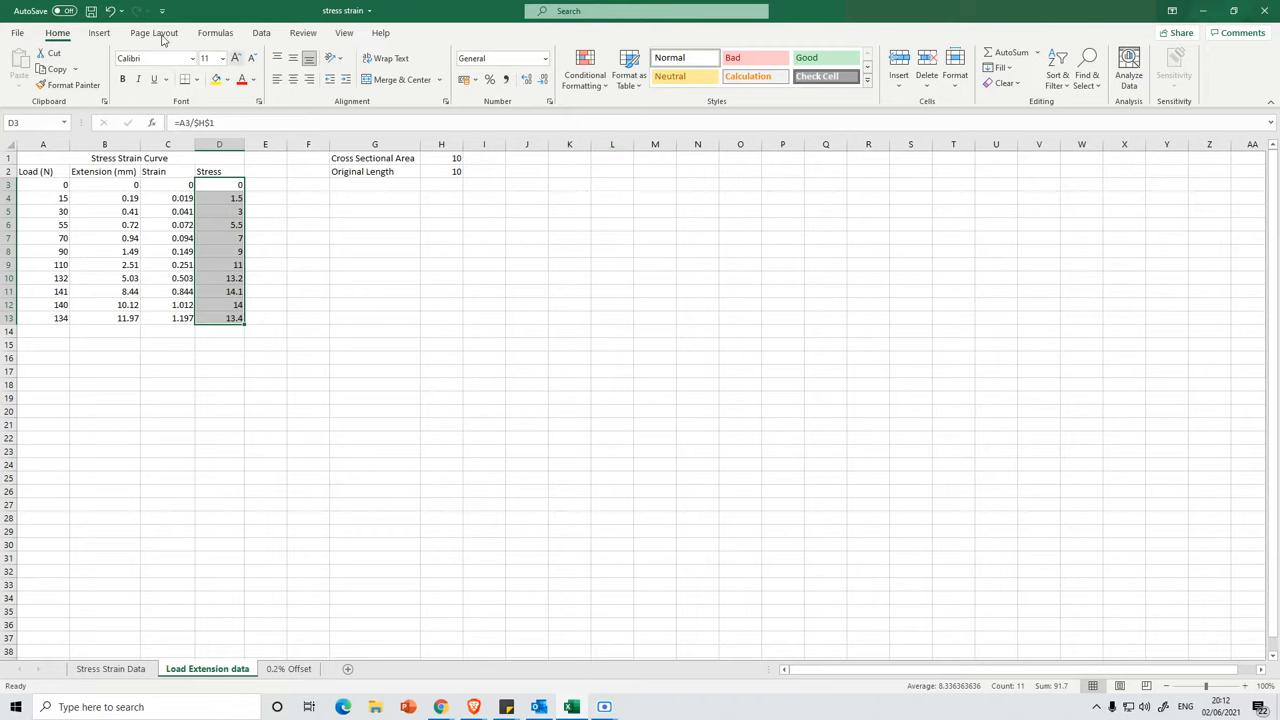
Step: Insert an empty smooth-line scatter chart onto the sheet
left_click(369, 251)
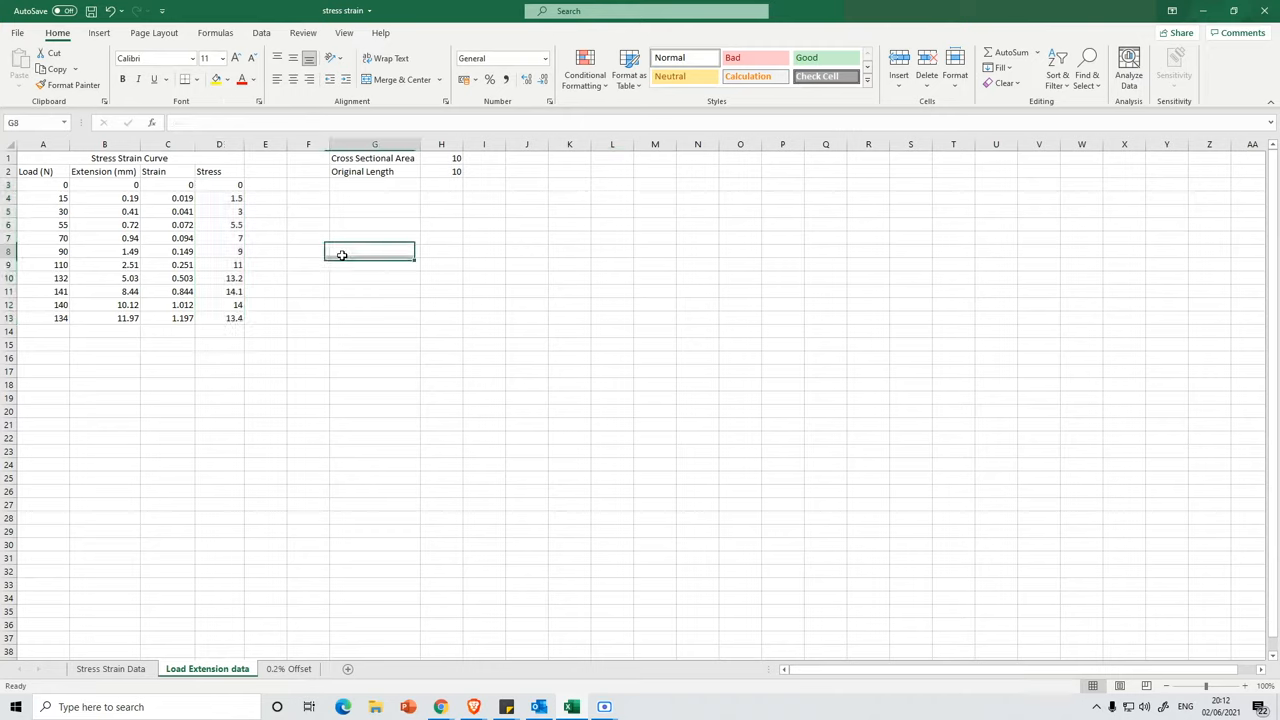
left_click(94, 33)
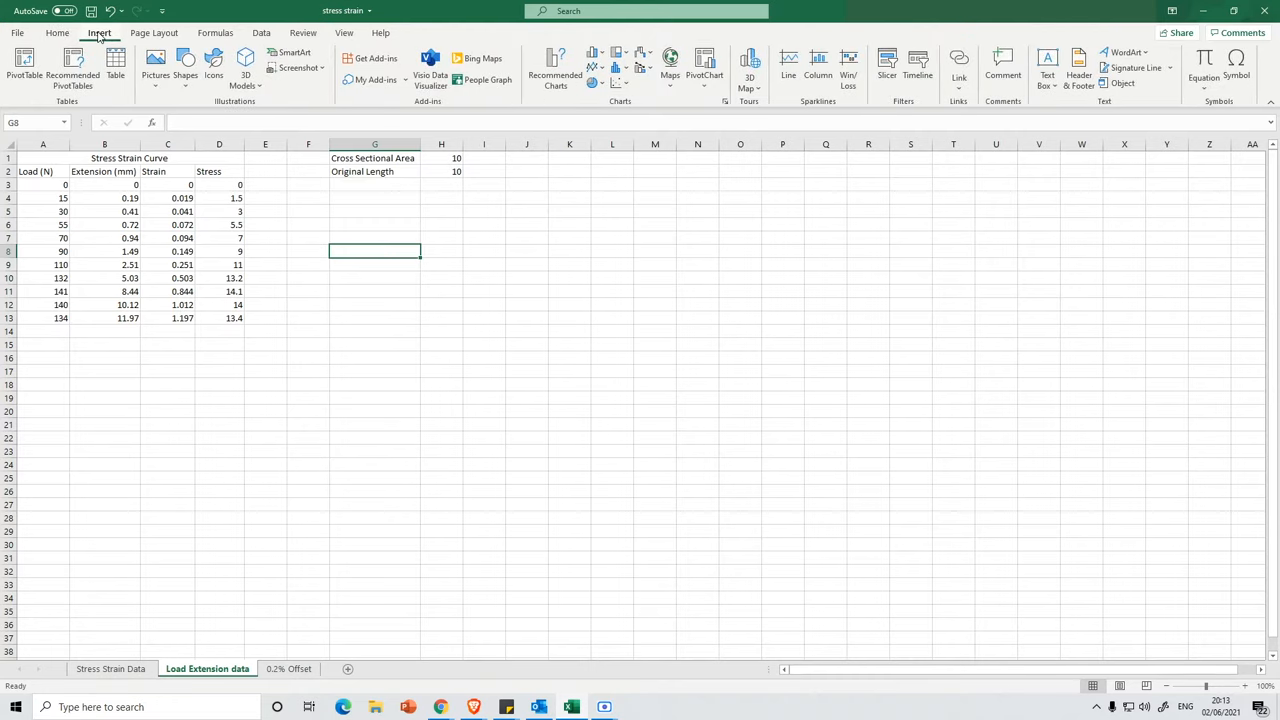
mouse_move(619, 78)
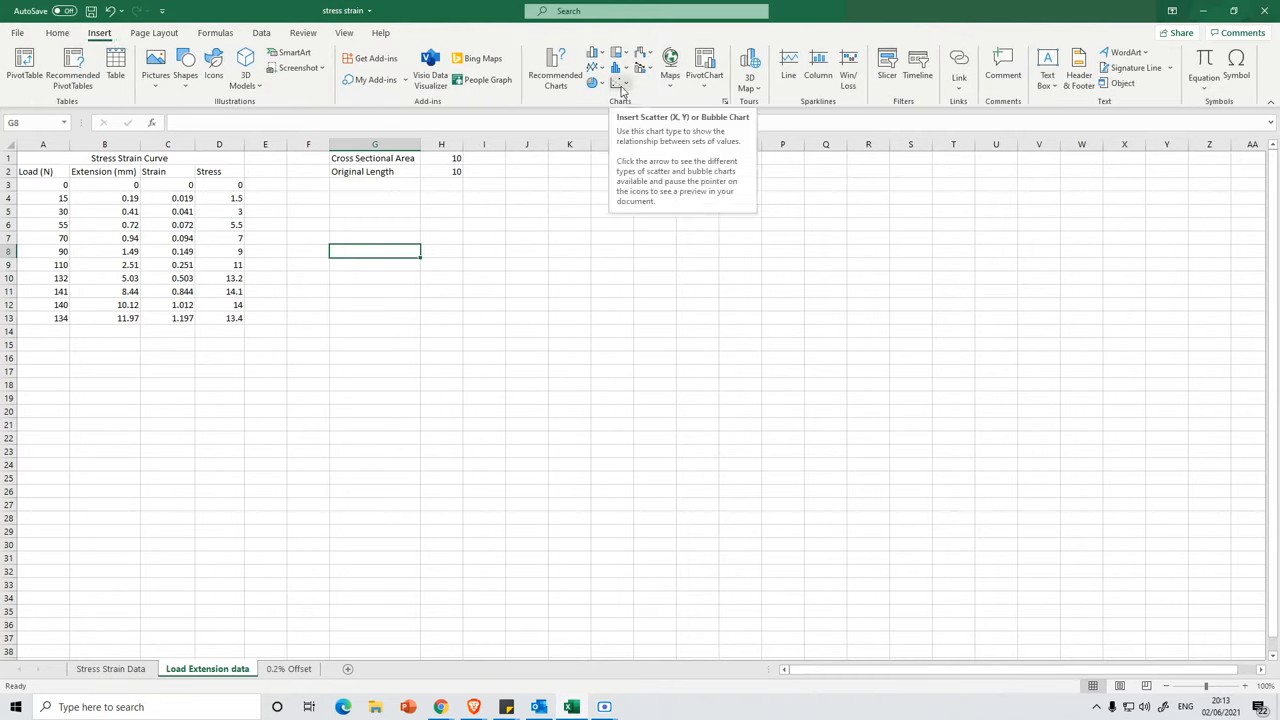
left_click(617, 82)
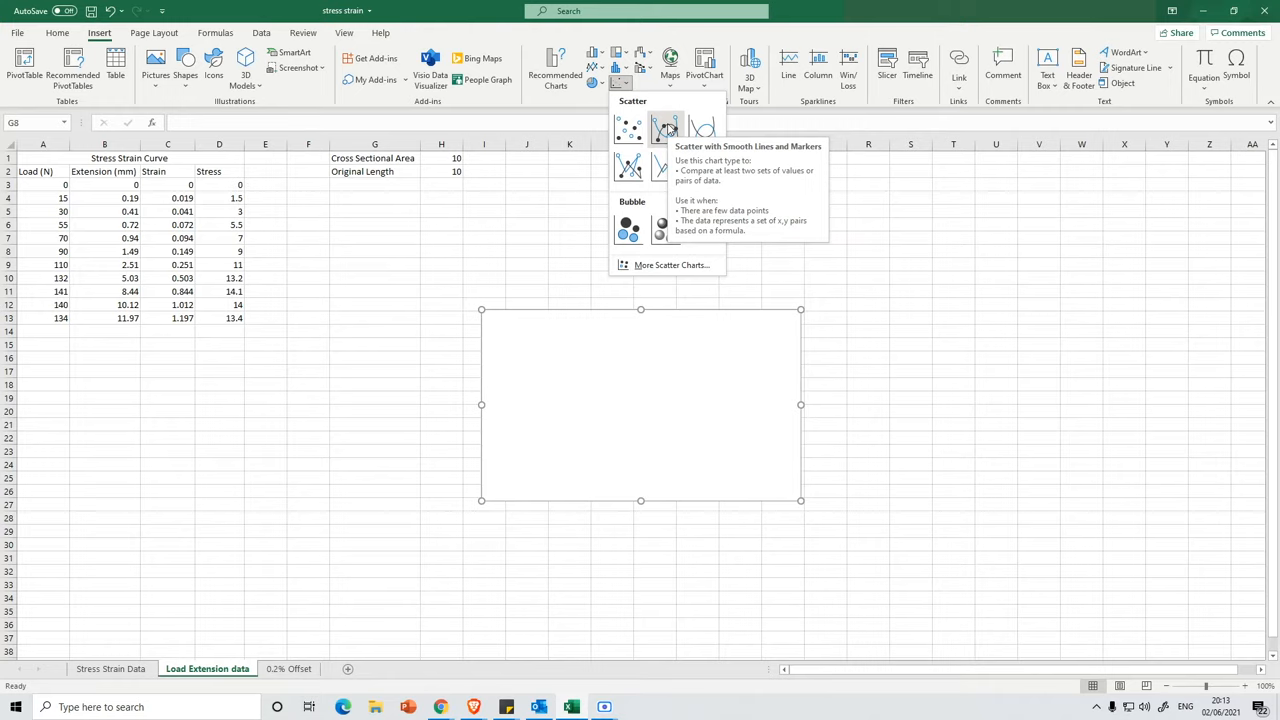
mouse_move(702, 128)
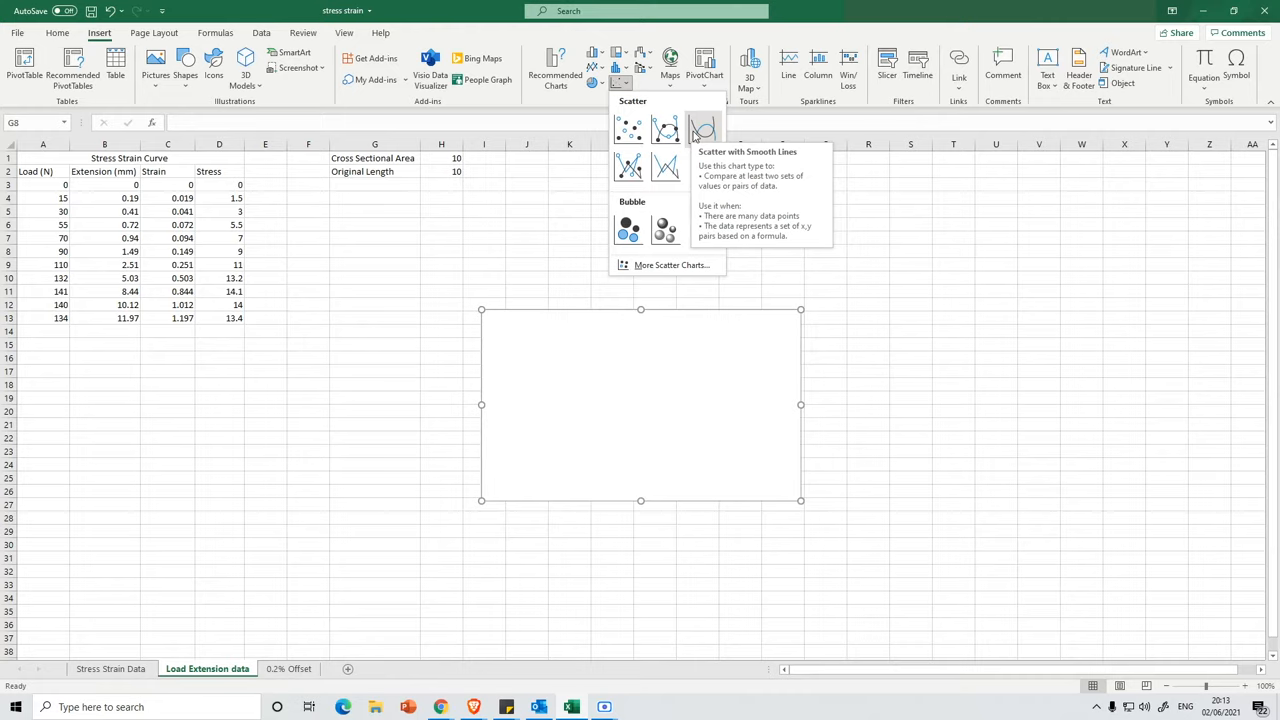
left_click(701, 128)
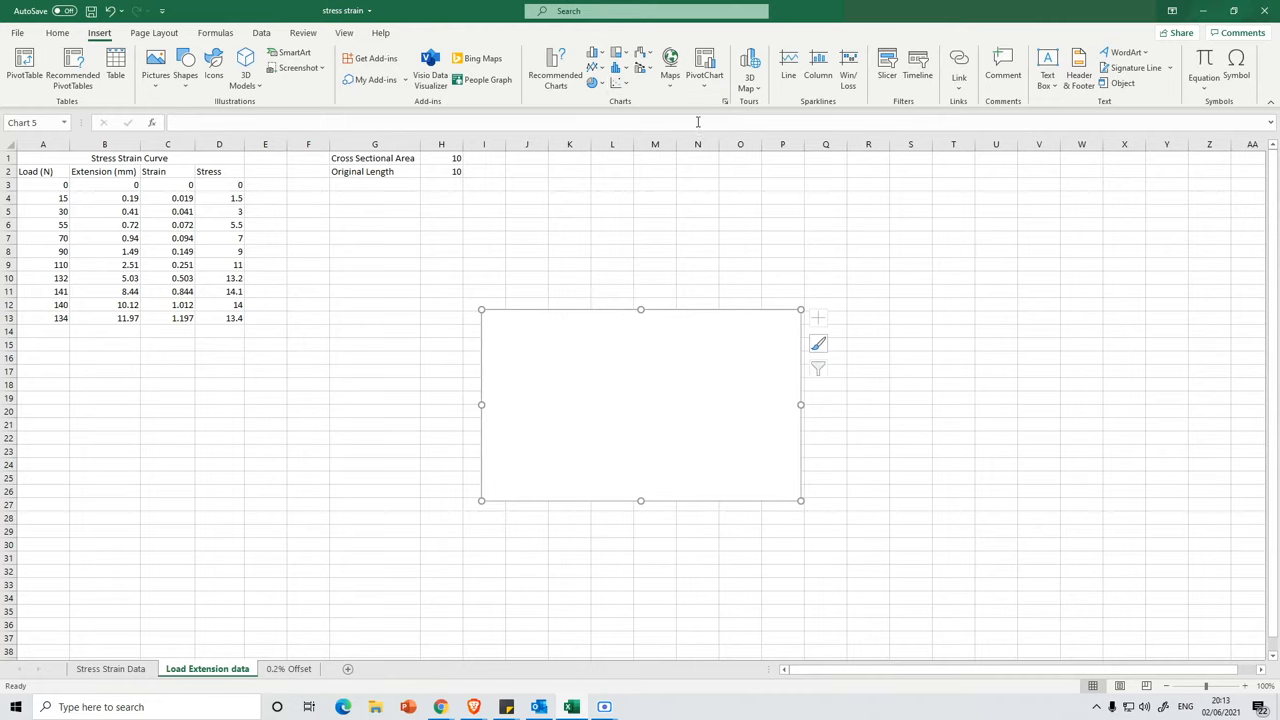
mouse_move(678, 364)
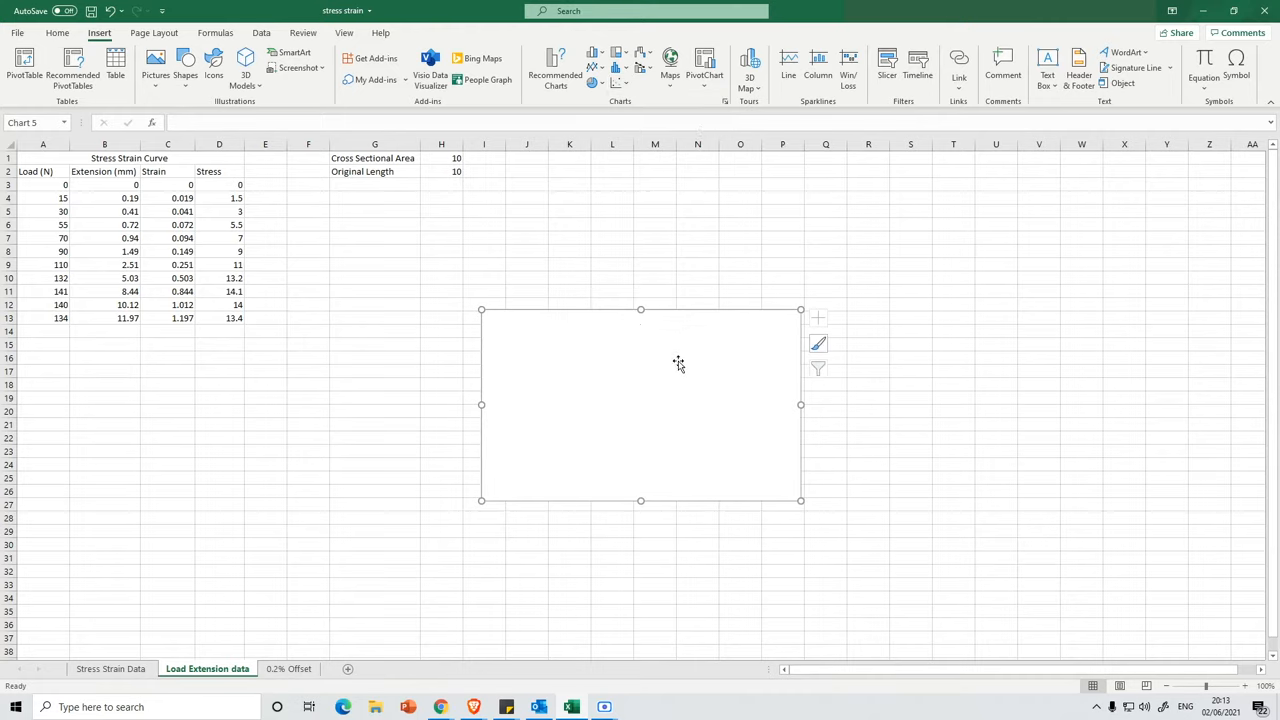
mouse_move(661, 367)
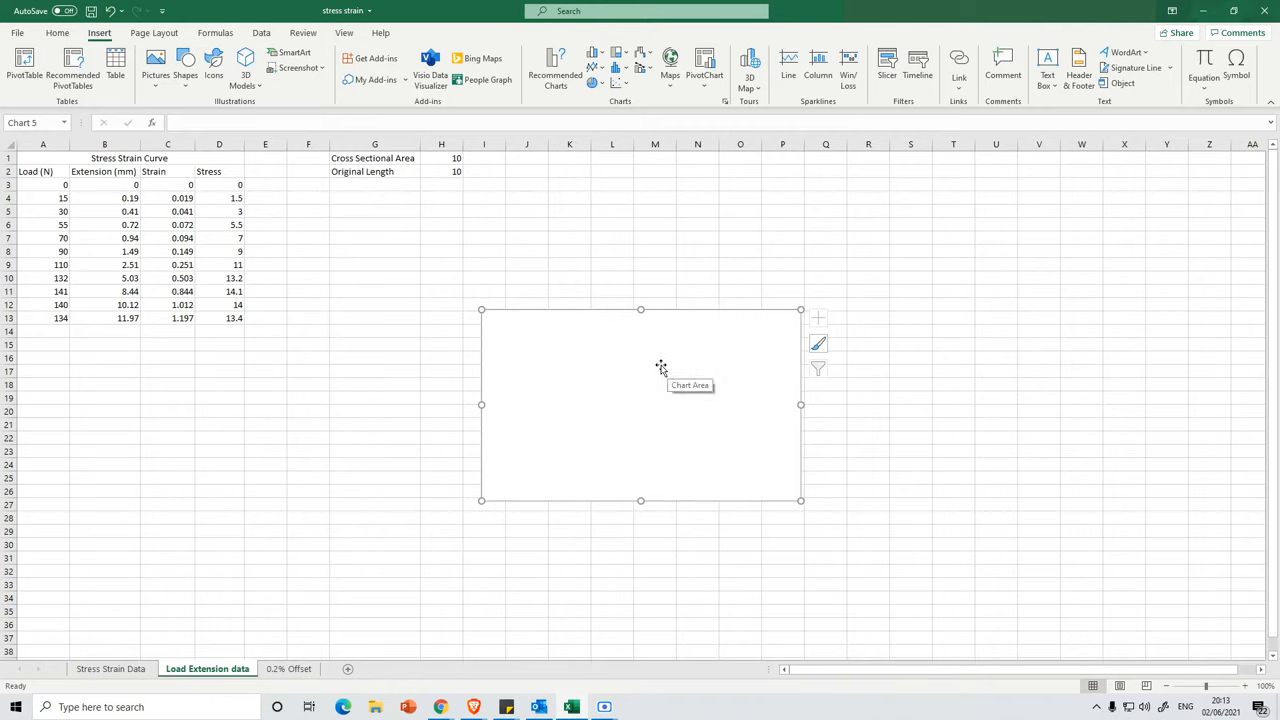
Step: In Select Data, add a new series named from cells A1:D1
right_click(661, 368)
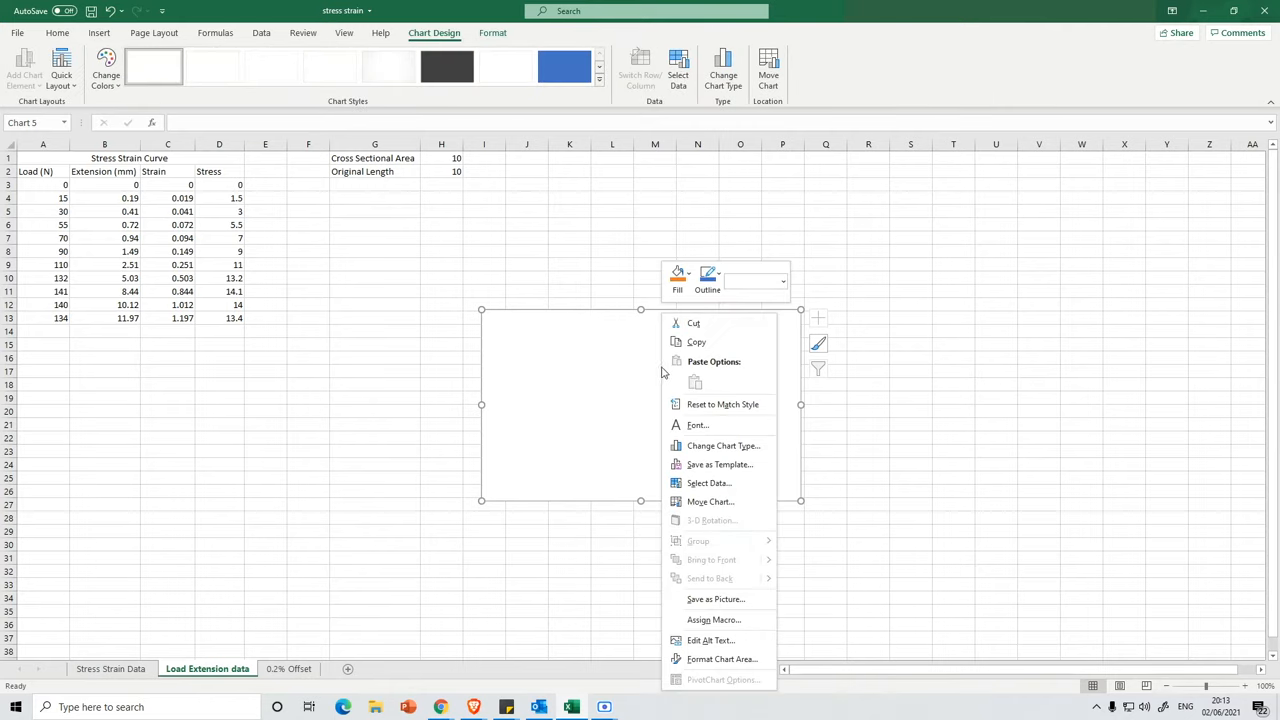
left_click(698, 483)
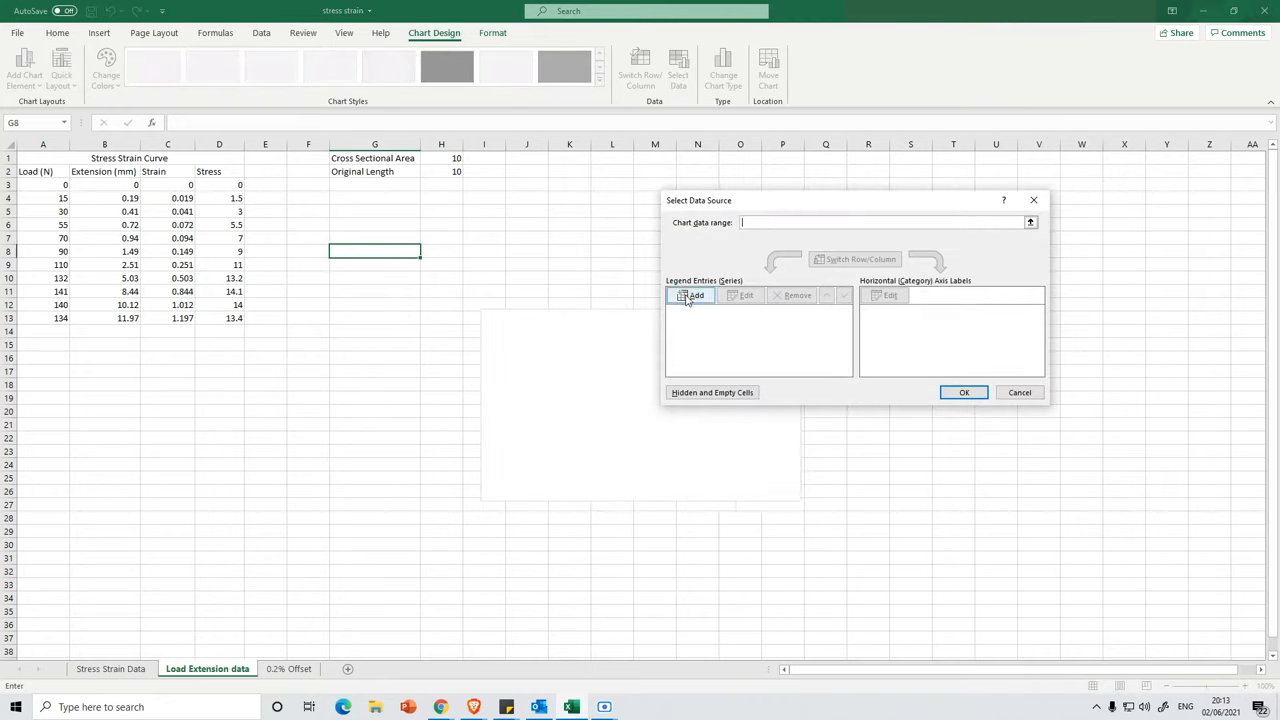
left_click(690, 295)
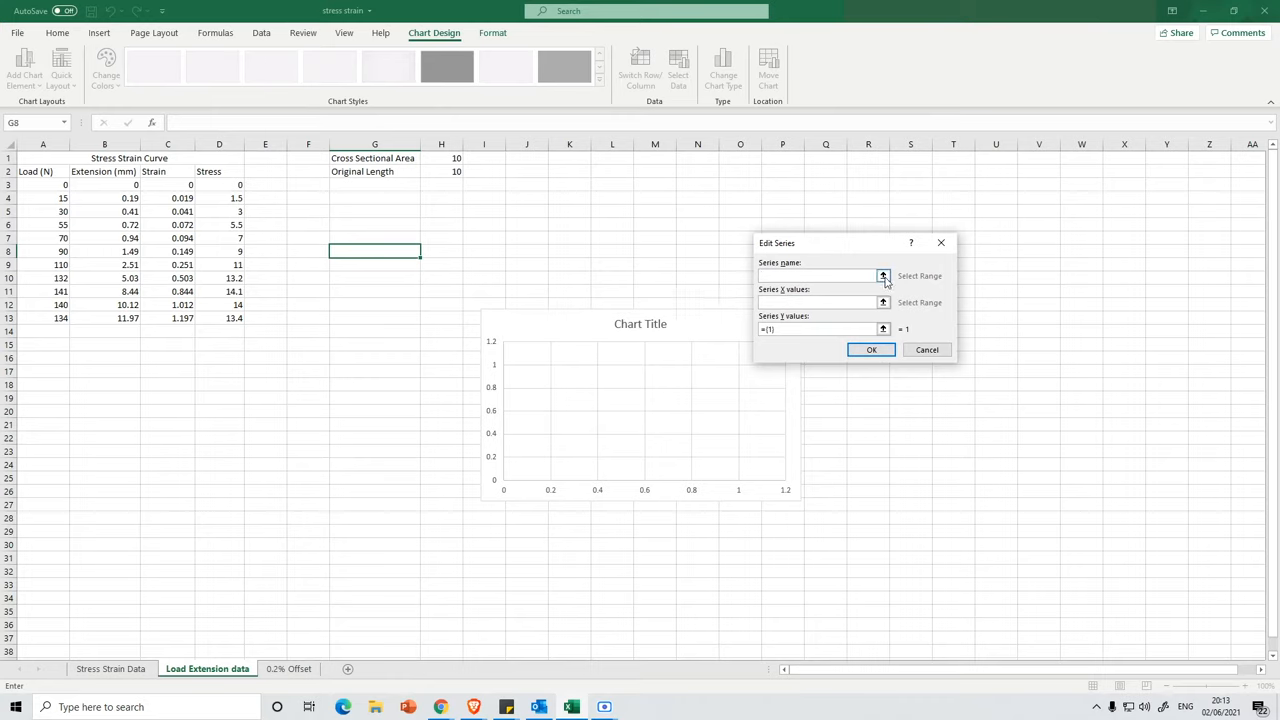
left_click(883, 276)
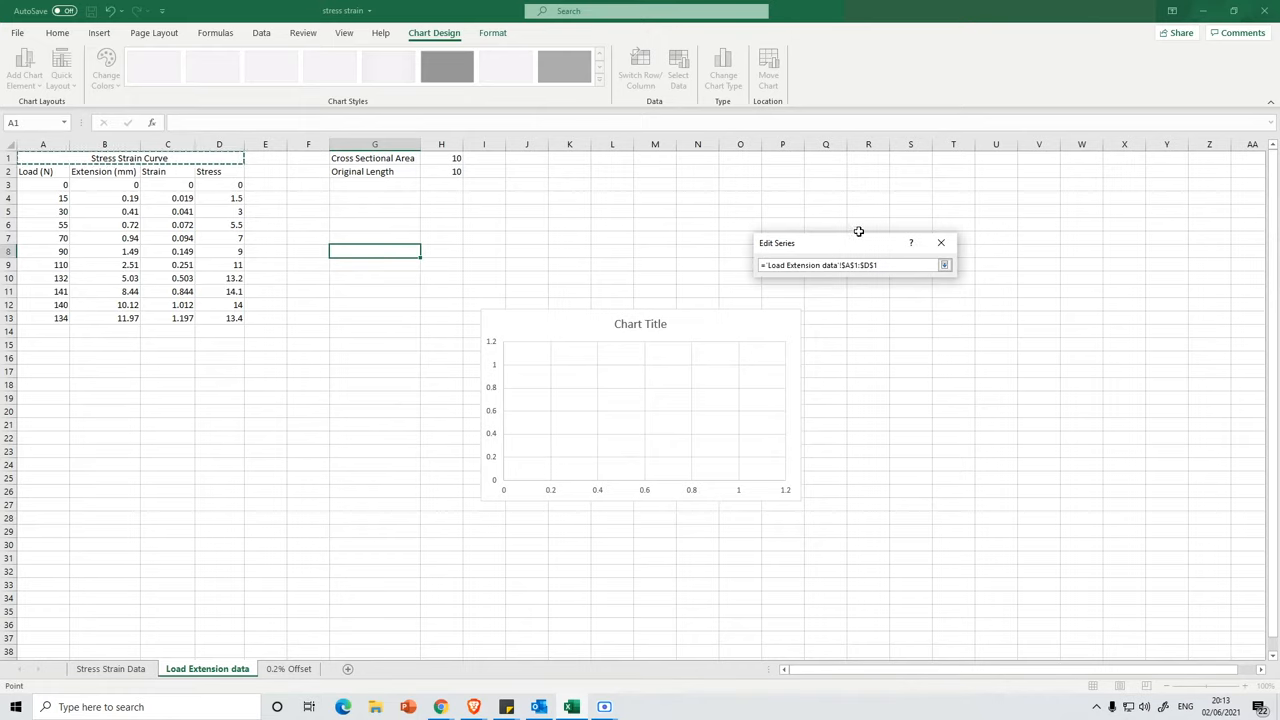
left_click(944, 265)
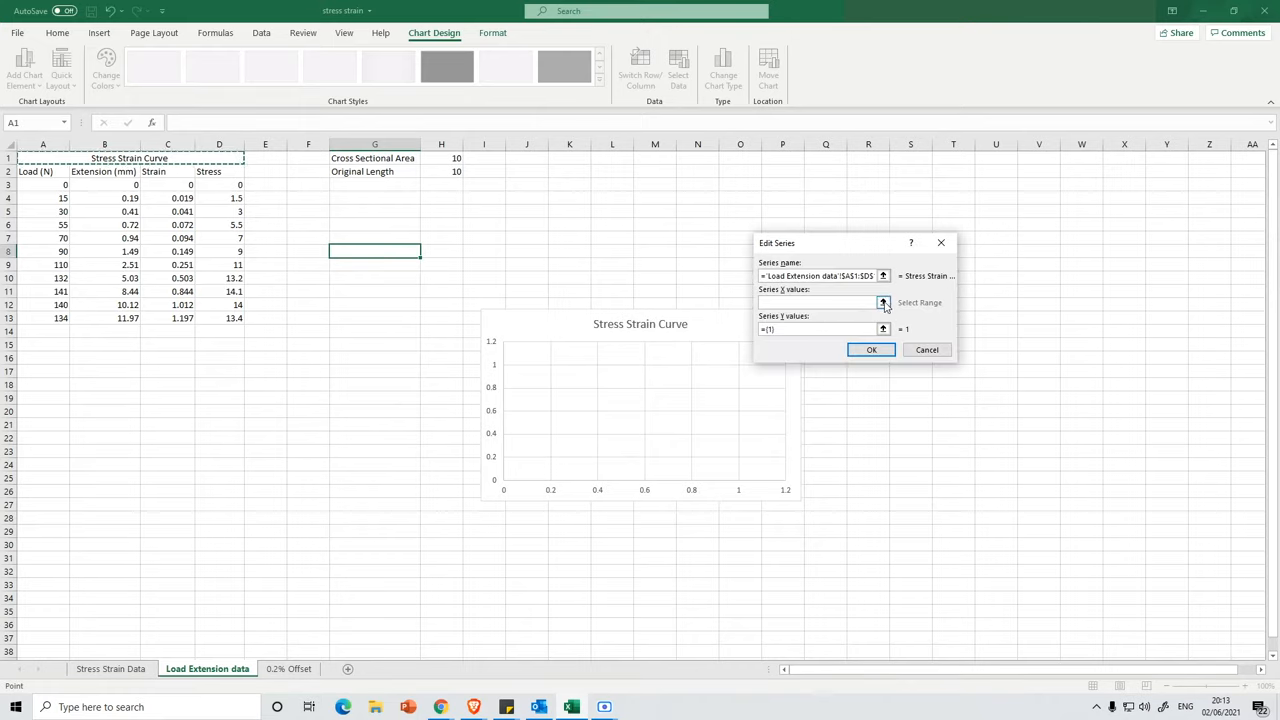
Step: Set the series X values to strain C3:C13 and Y values to stress D3:D13
left_click(883, 302)
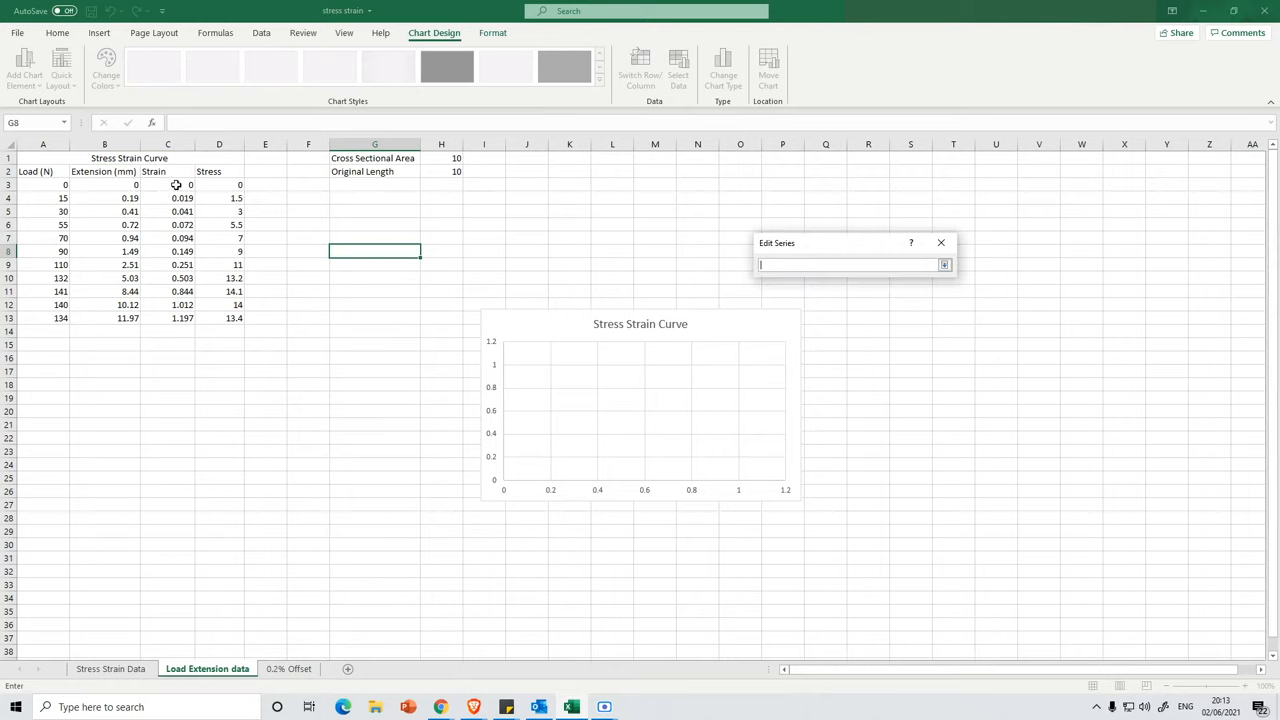
left_click_drag(190, 184, 181, 304)
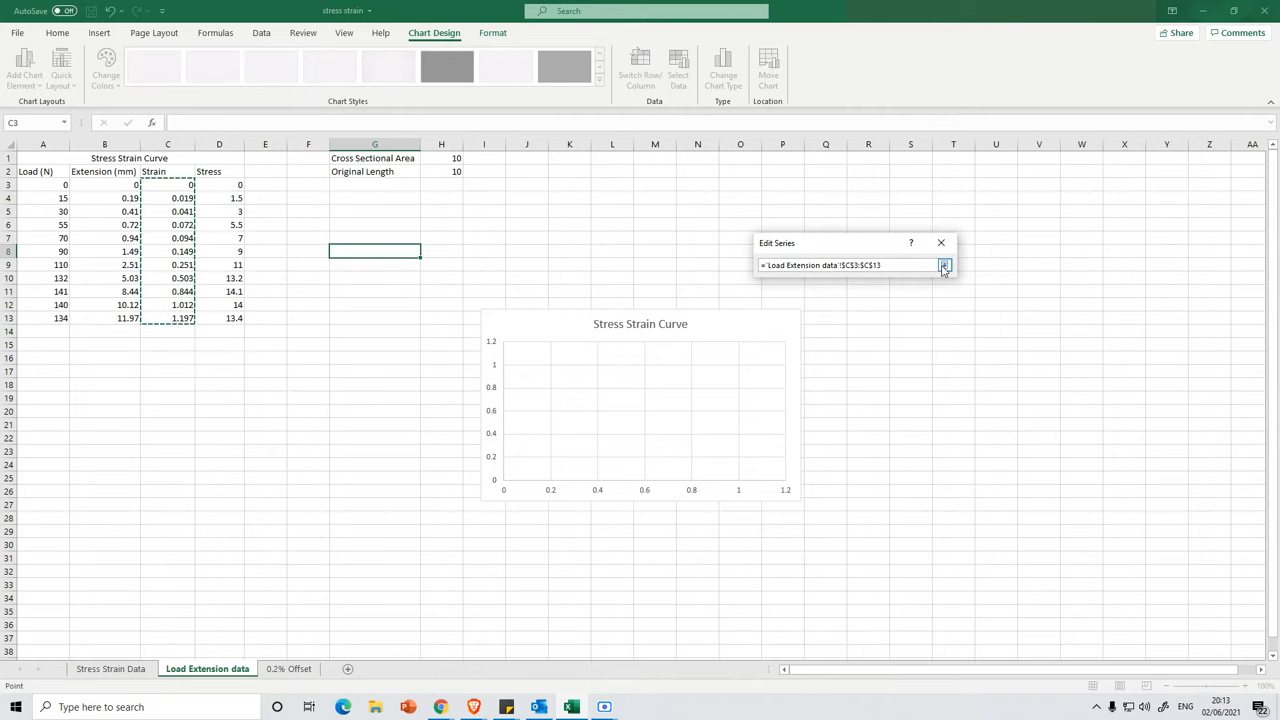
left_click(945, 266)
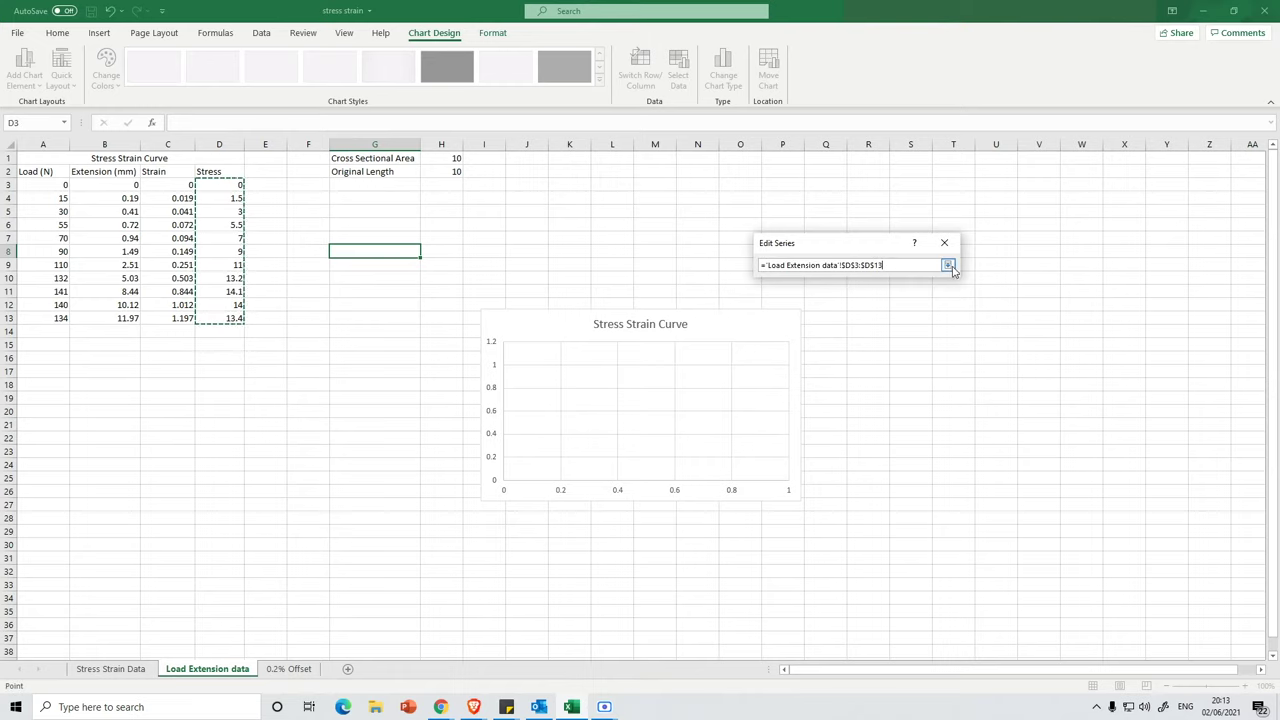
left_click(950, 265)
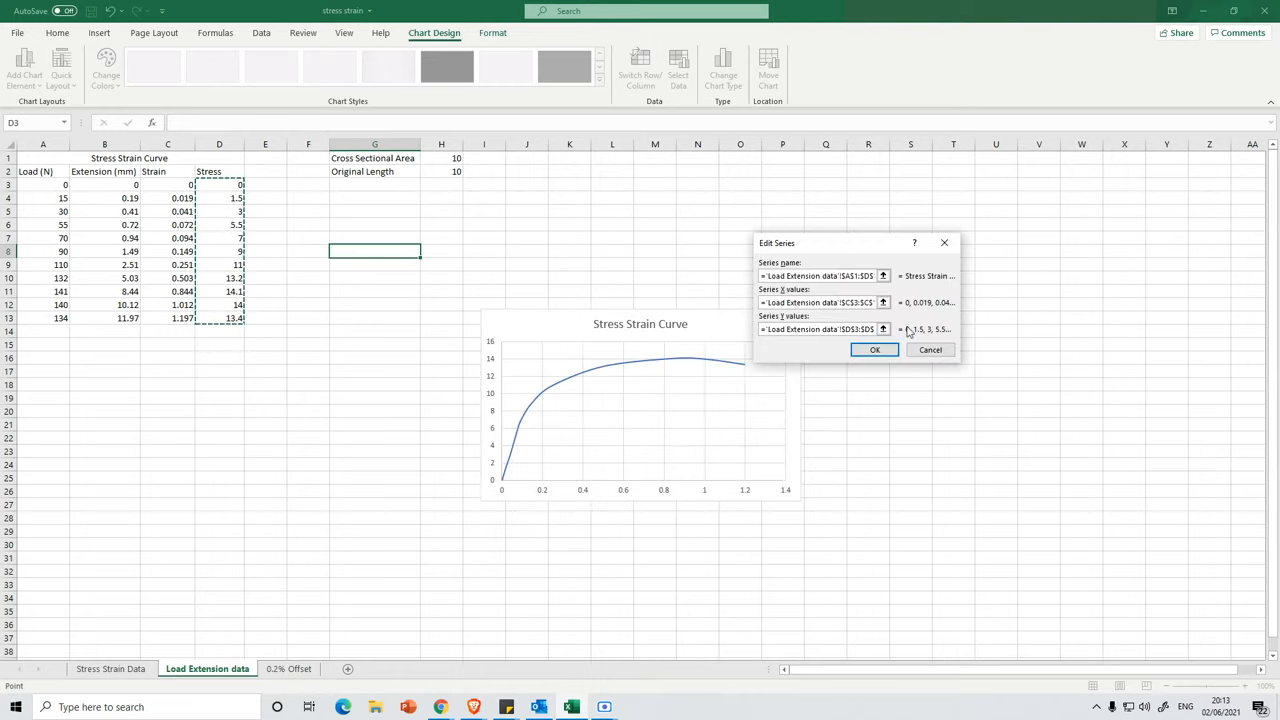
left_click(875, 349)
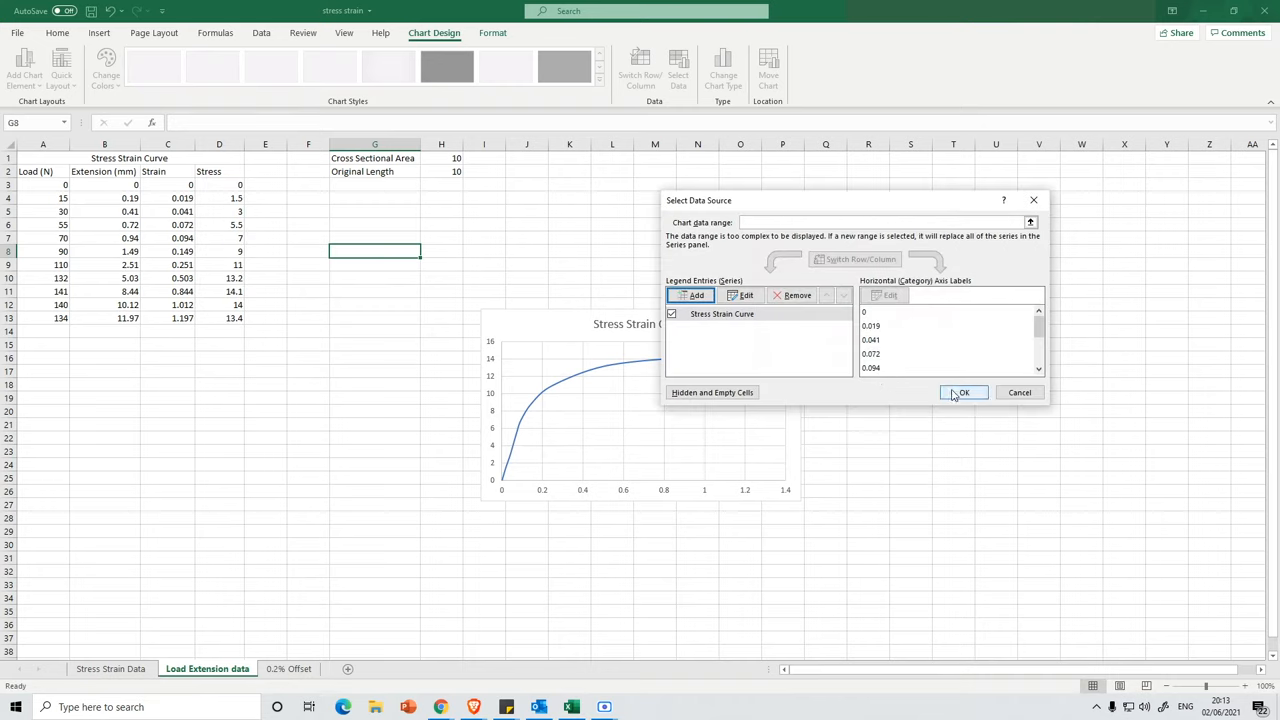
Step: Set the horizontal axis maximum bound to 1.2 in Format Axis
left_click(963, 392)
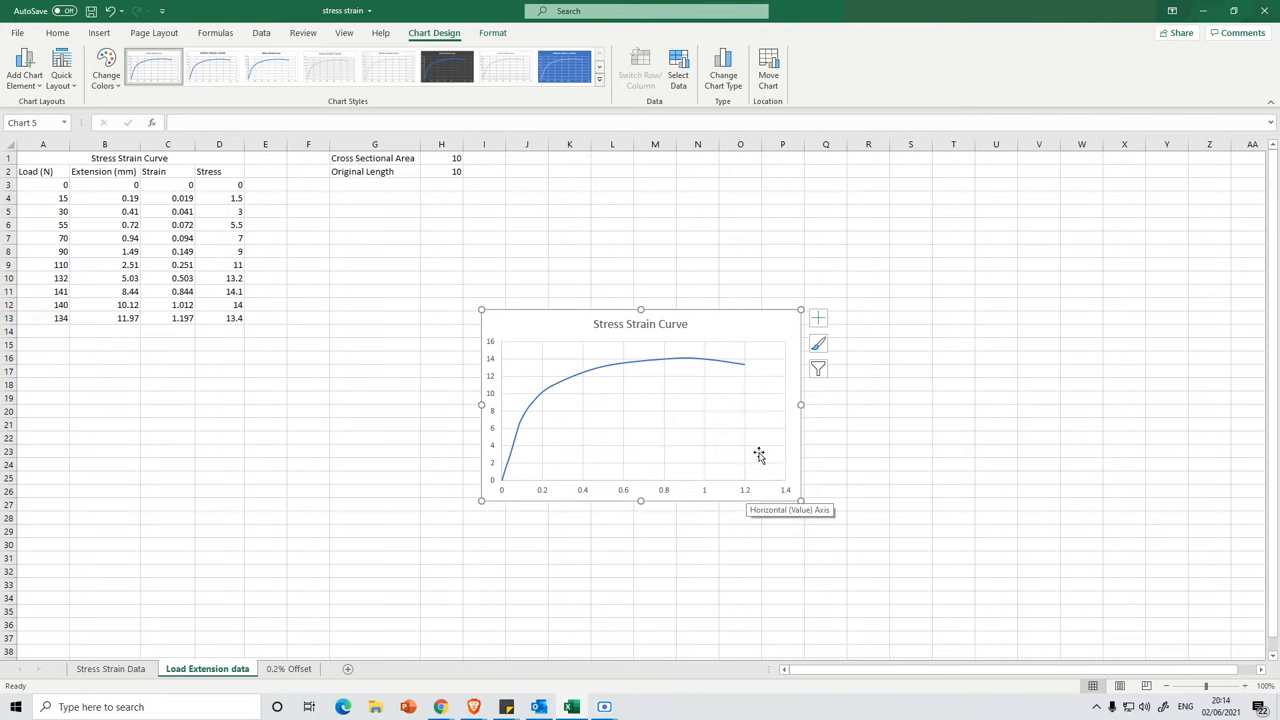
mouse_move(761, 474)
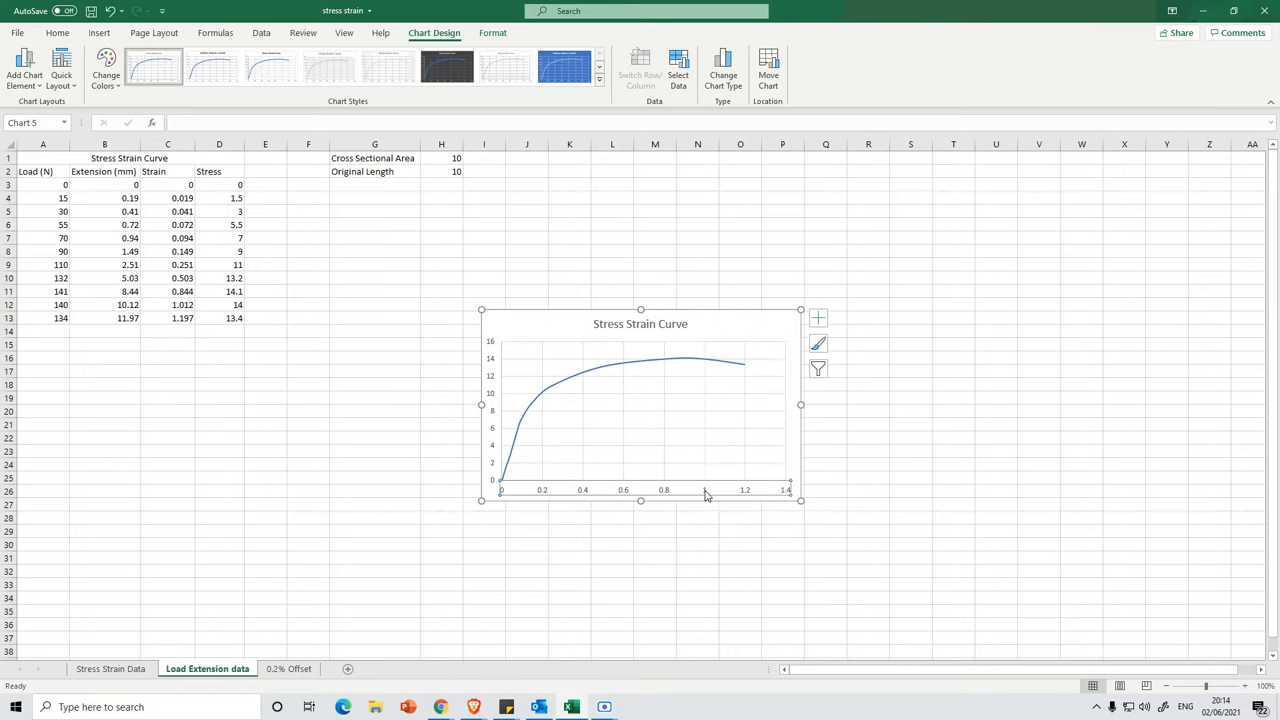
right_click(705, 492)
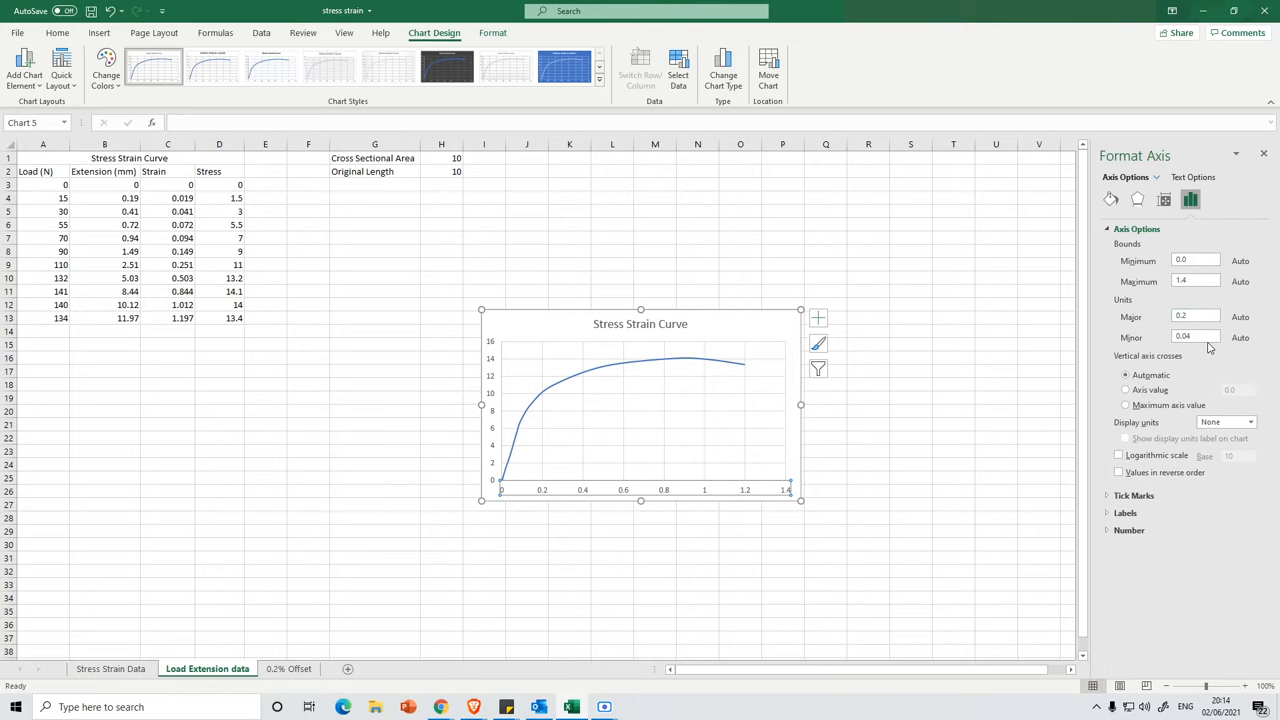
left_click(1195, 281)
type("1.2")
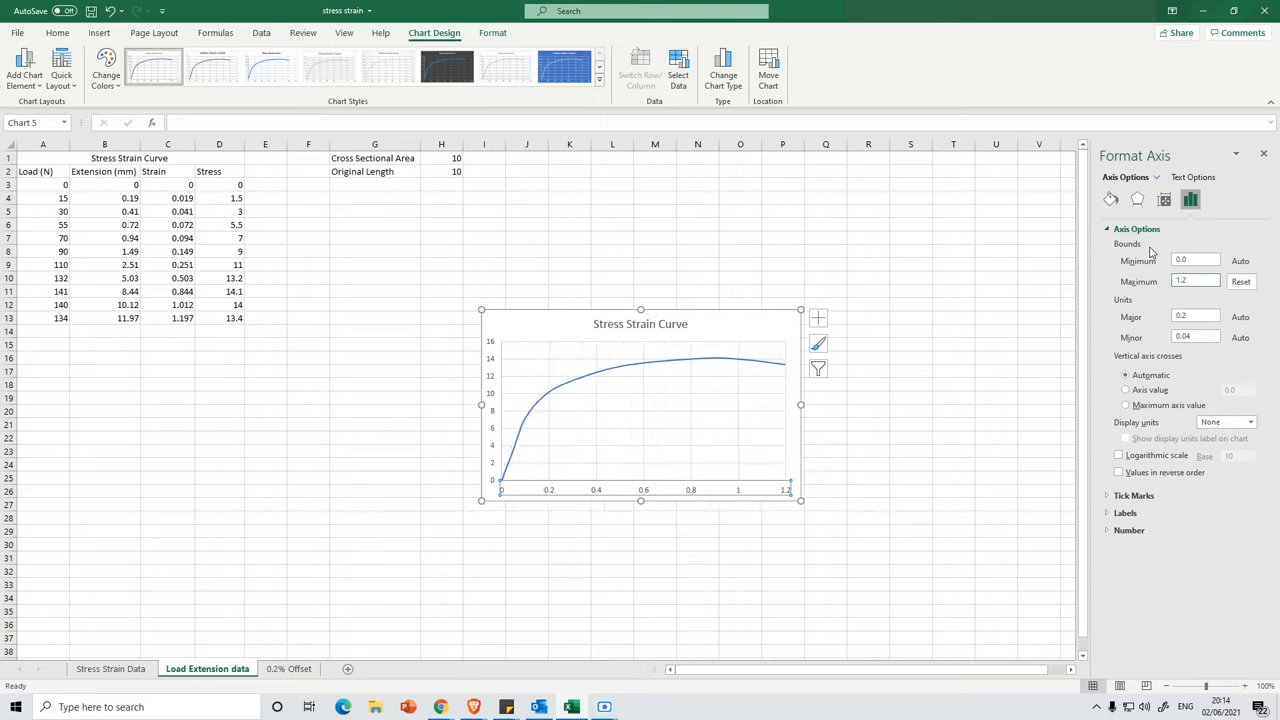
left_click(1263, 154)
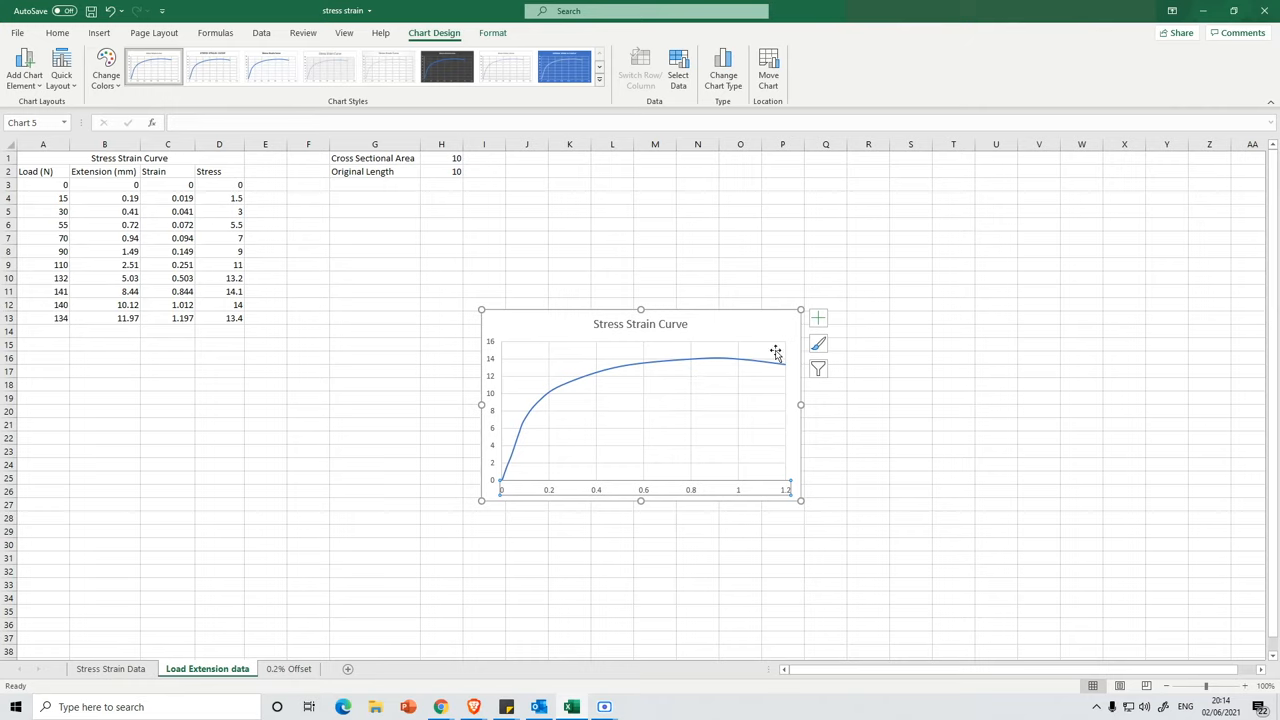
mouse_move(751, 427)
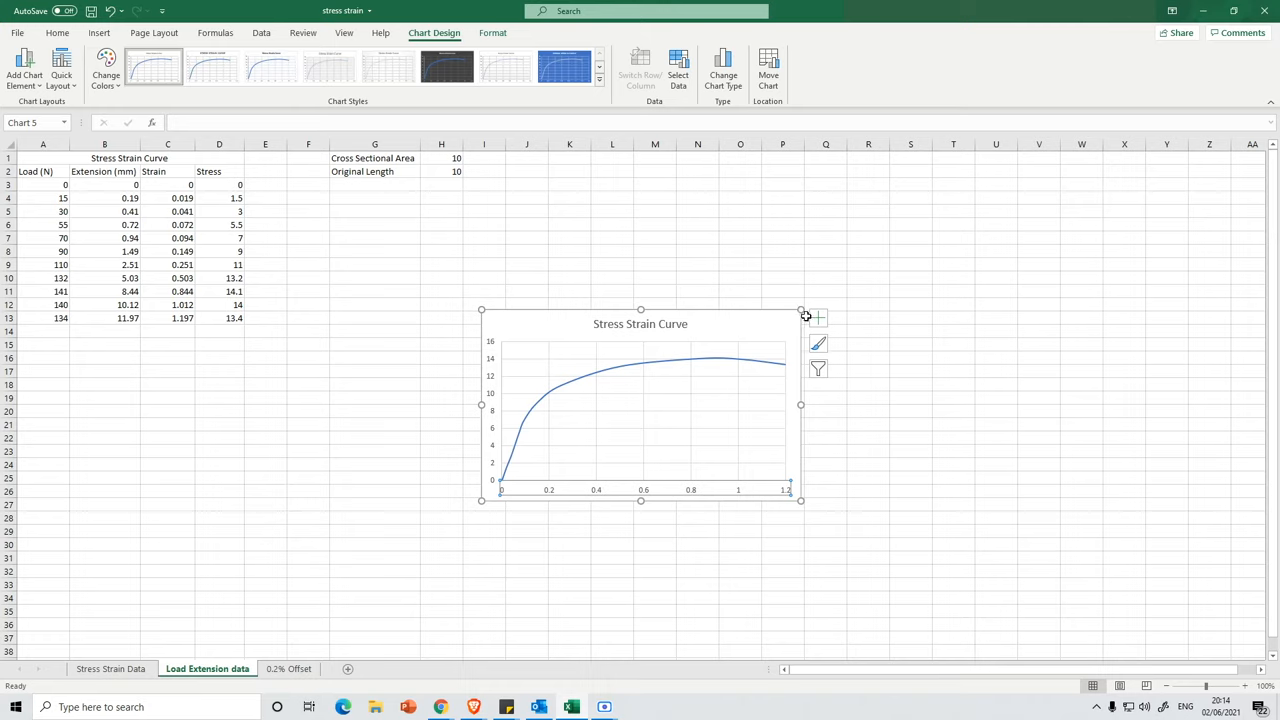
mouse_move(817, 318)
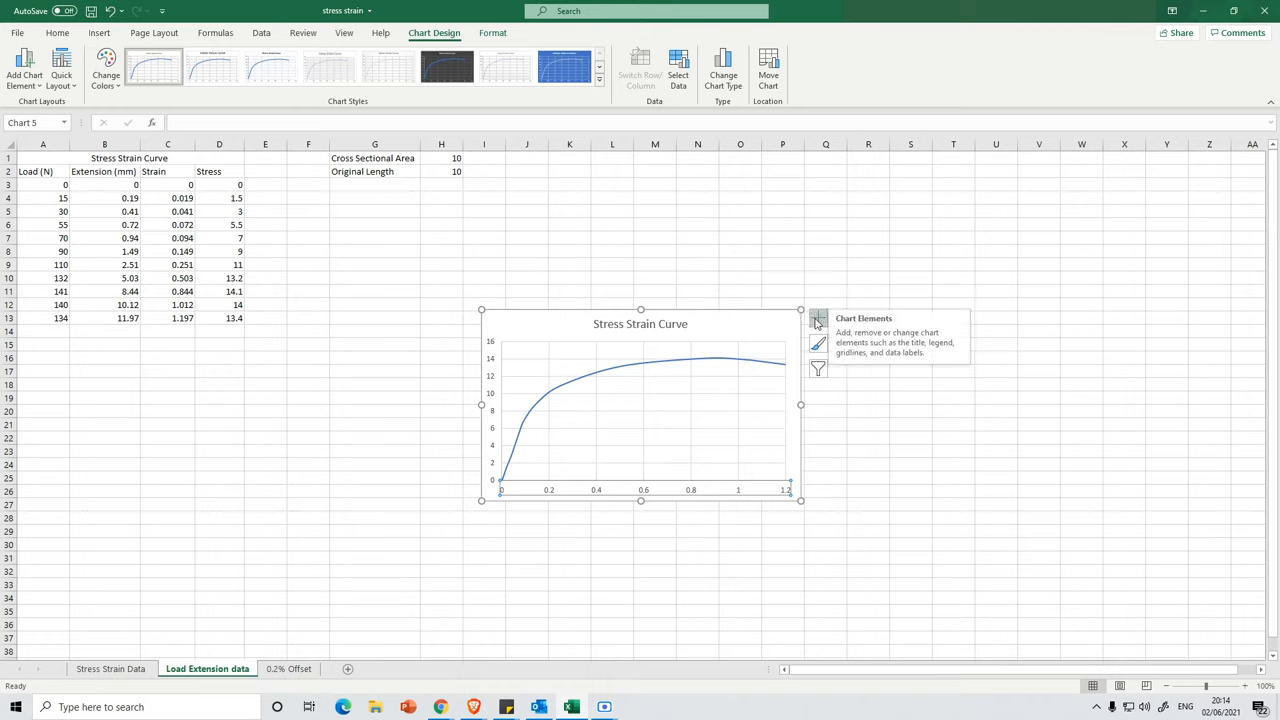
Step: Add axis titles Strain and Stress (MPa) via Chart Elements and select the chart to enlarge it
left_click(818, 318)
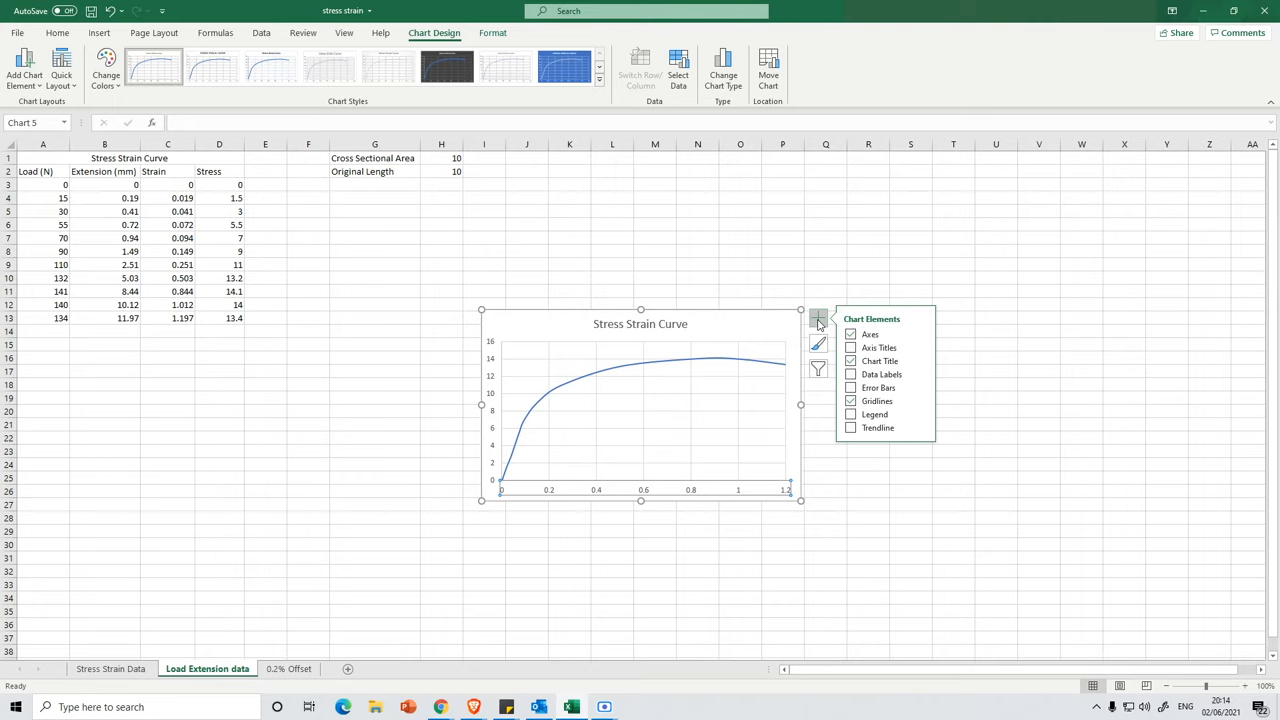
mouse_move(880, 347)
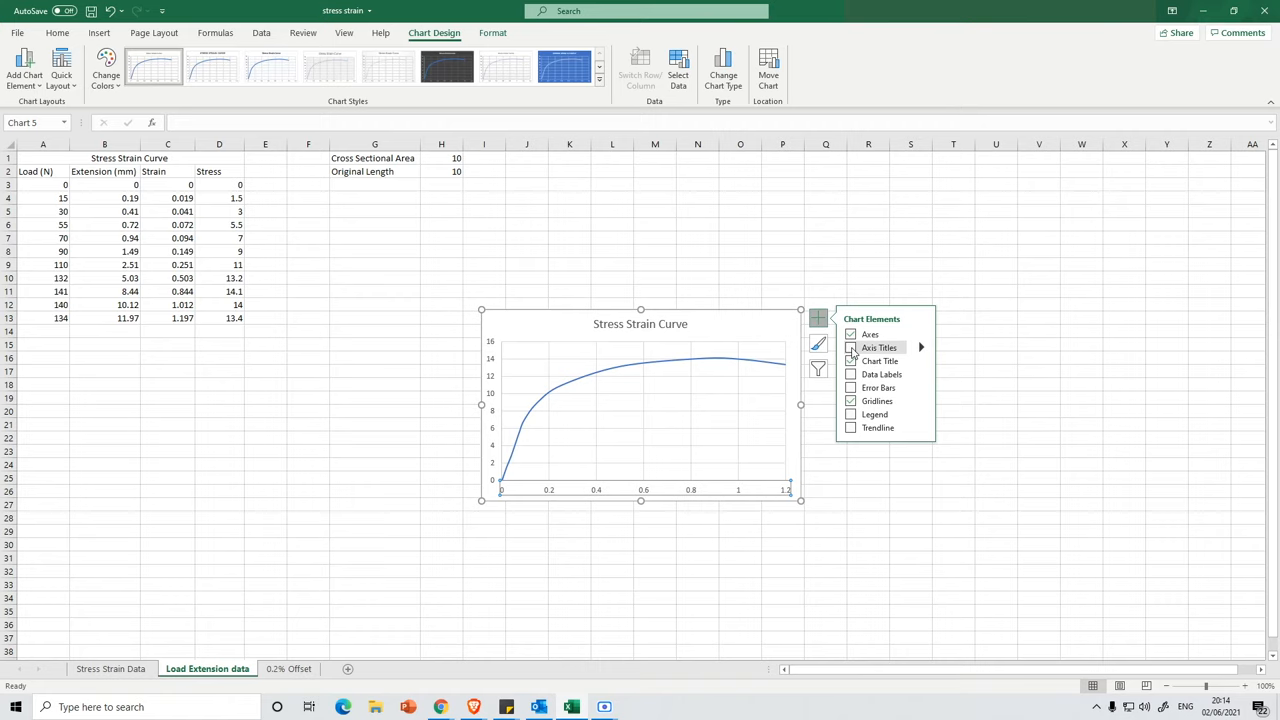
left_click(851, 347)
type("Stress (MPa)")
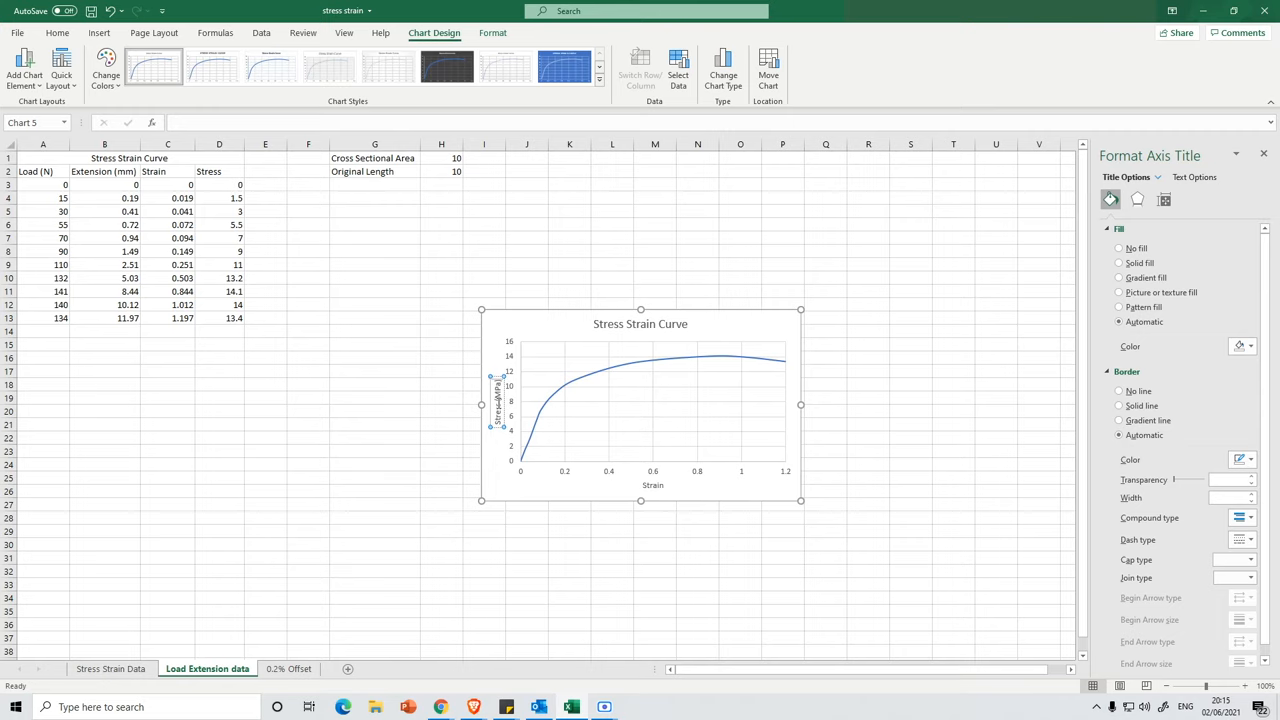
left_click(868, 424)
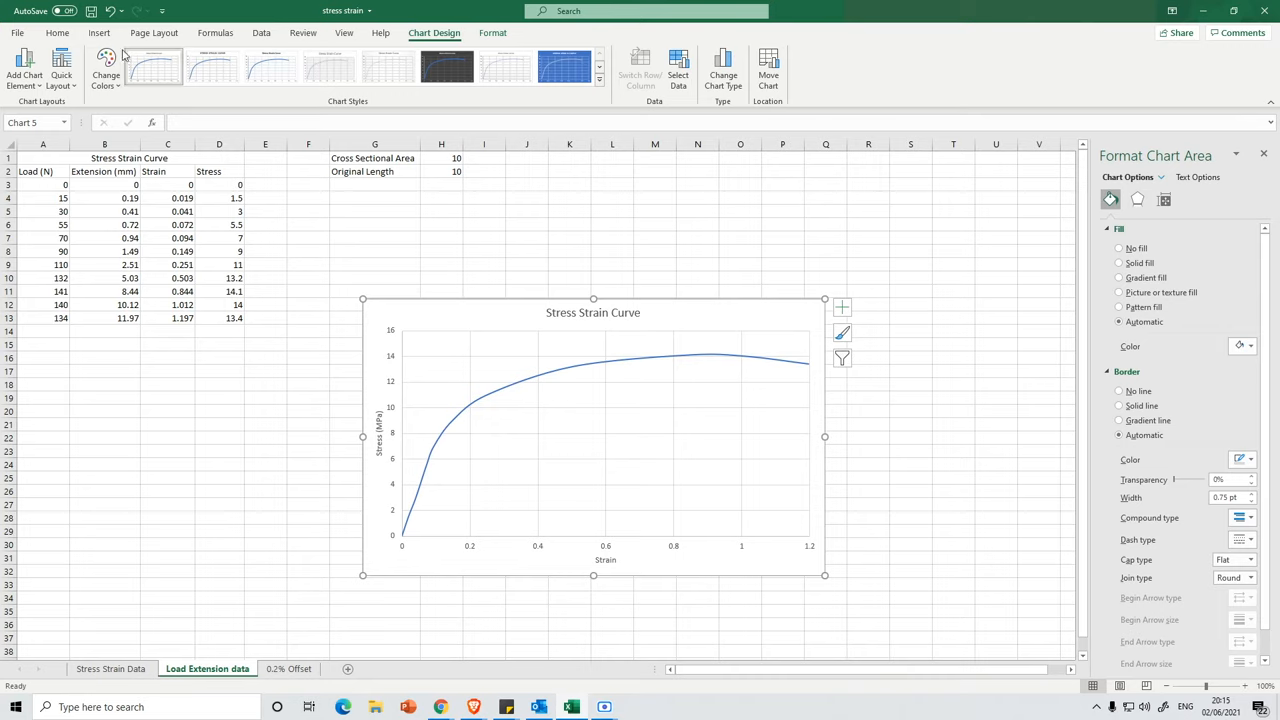
left_click(94, 33)
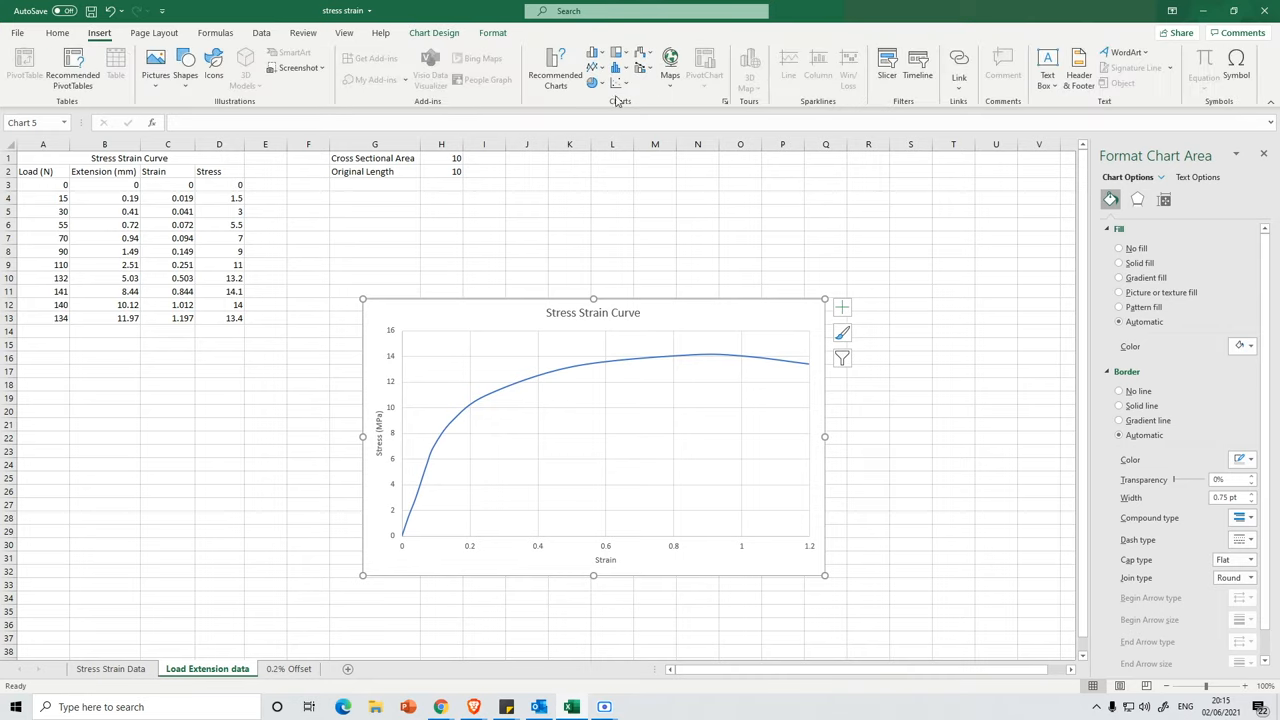
left_click(615, 82)
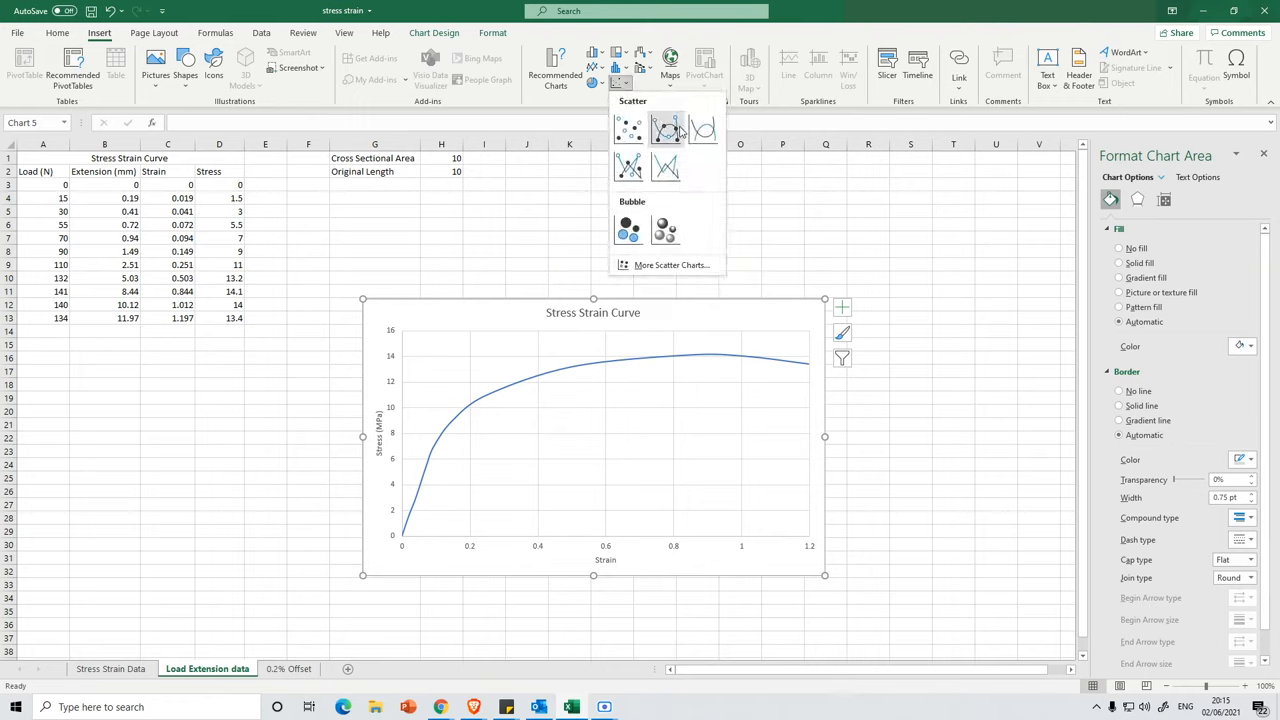
left_click(665, 131)
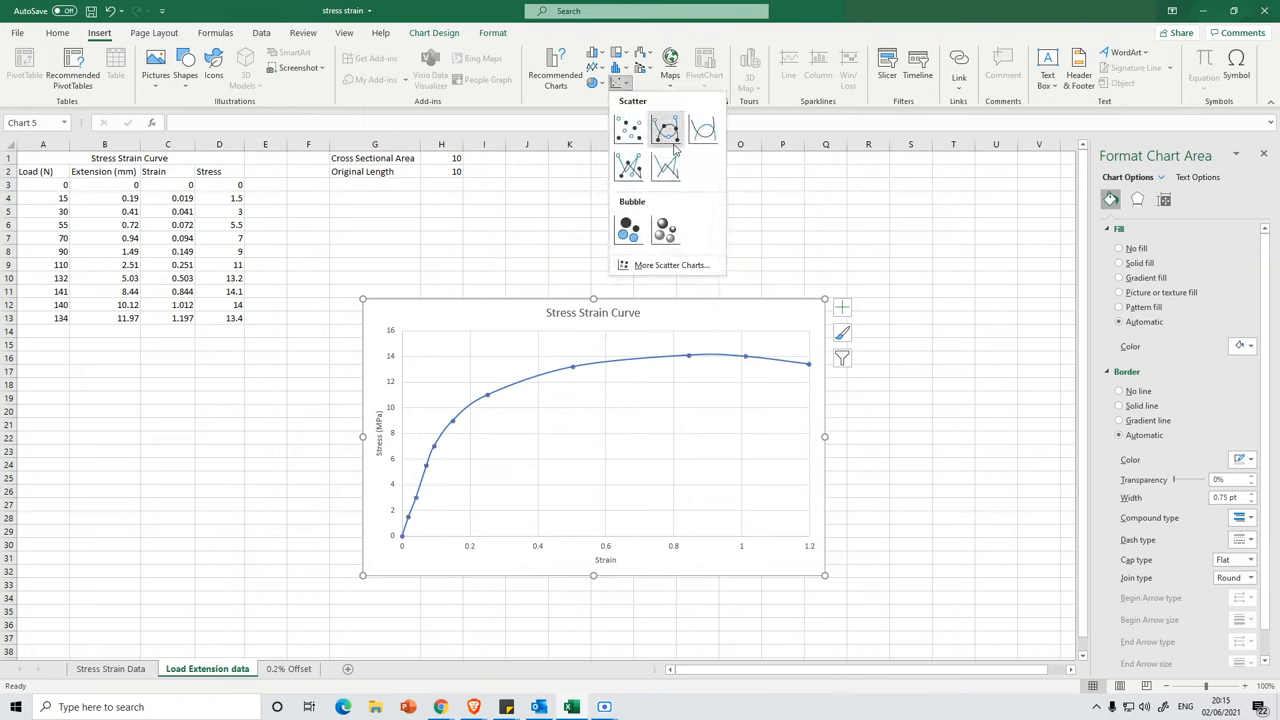
left_click(666, 130)
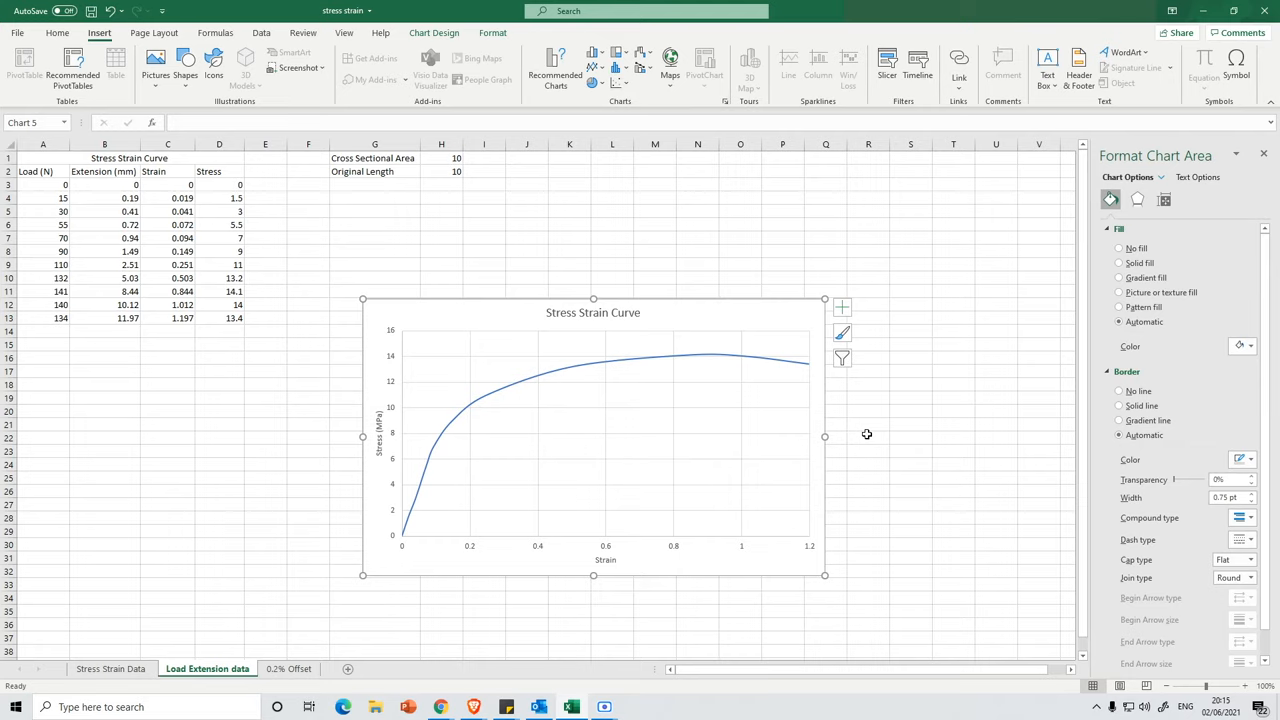